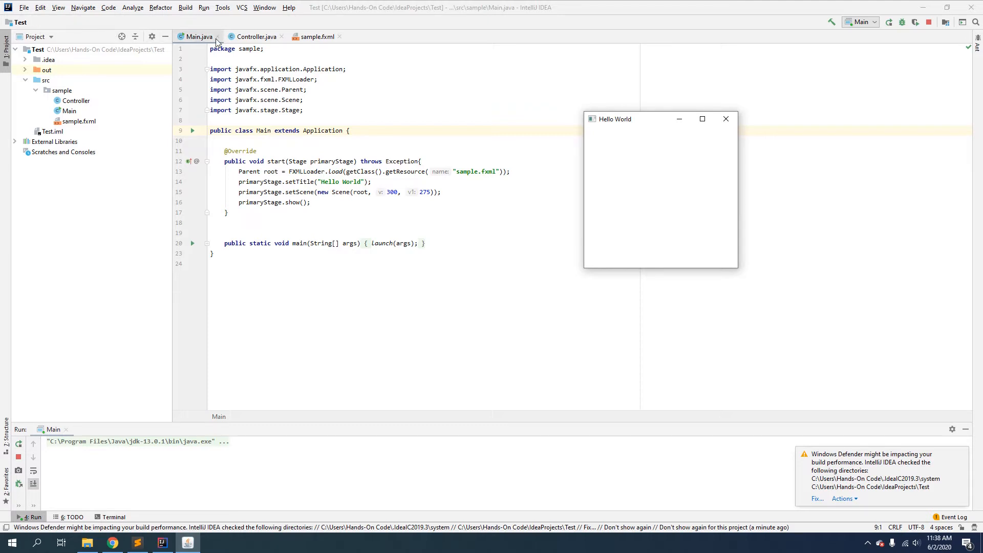
Drag the running Hello World window to several different spots on the screen.
{"action": "left_click_drag", "start_coordinate": [633, 119], "coordinate": [580, 114]}
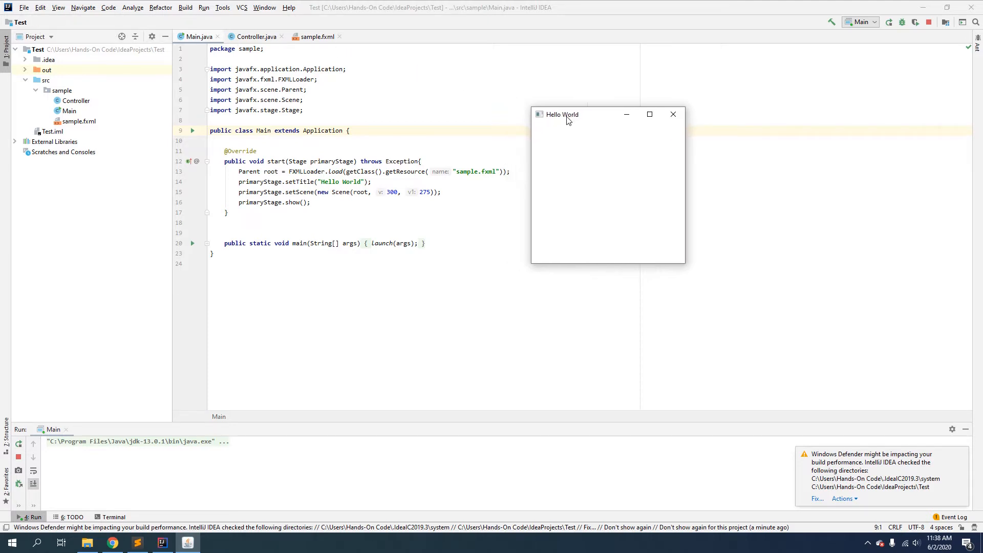
{"action": "left_click_drag", "start_coordinate": [577, 114], "coordinate": [598, 126]}
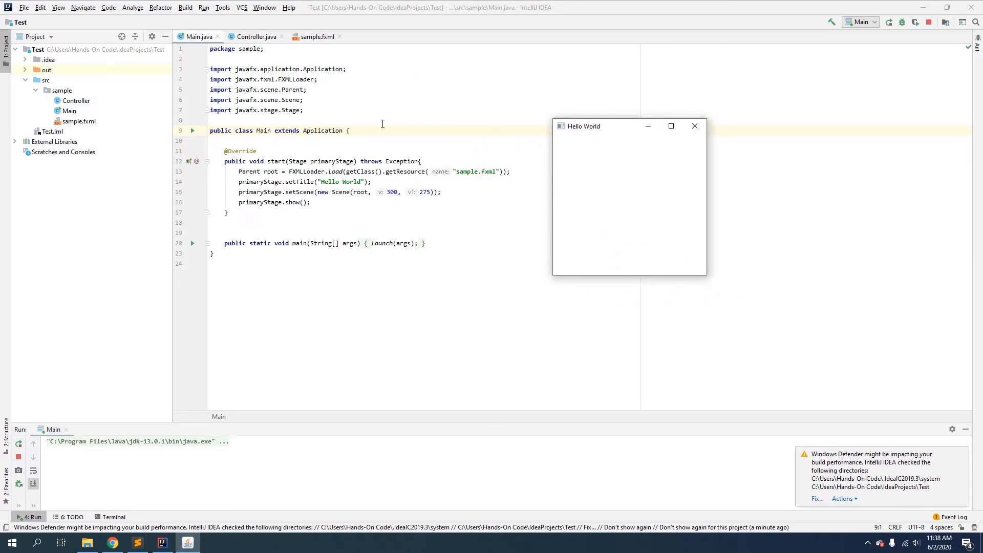
{"action": "left_click_drag", "start_coordinate": [602, 126], "coordinate": [626, 101]}
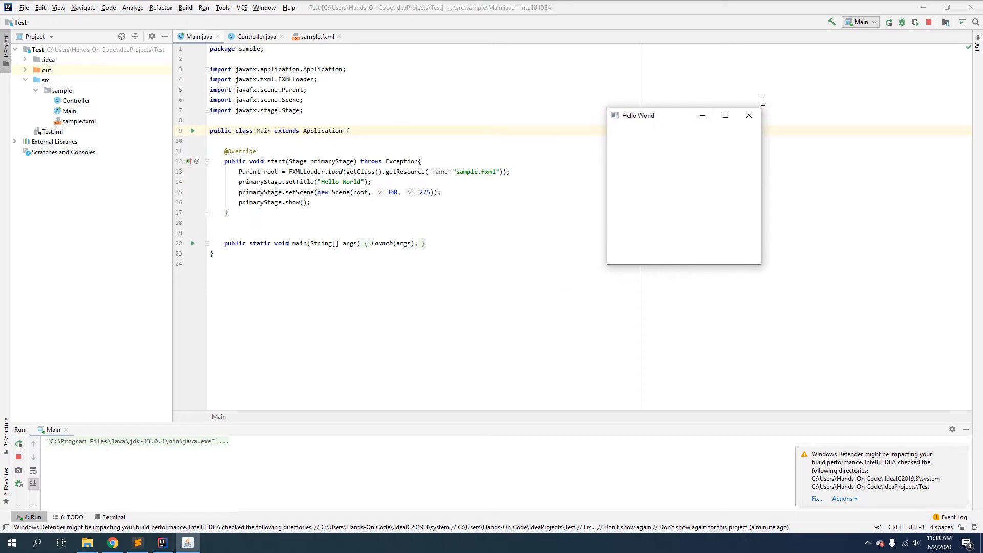
{"action": "left_click", "coordinate": [748, 114]}
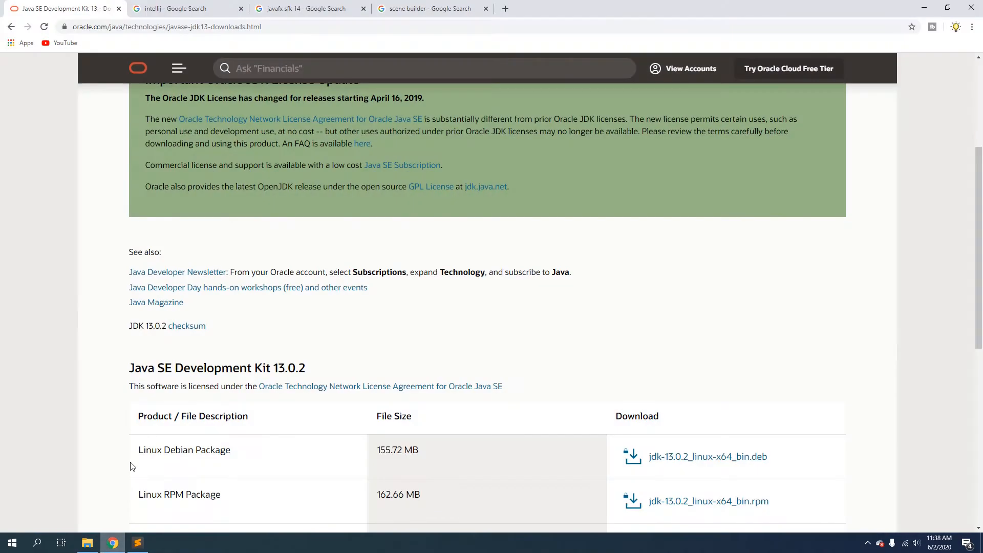
{"action": "scroll", "scroll_direction": "up", "scroll_amount": 3}
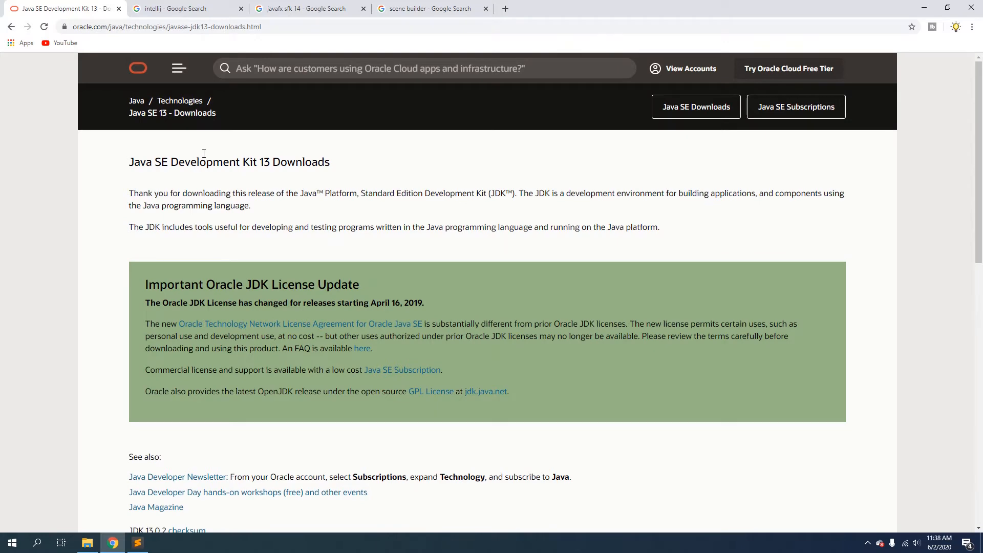
{"action": "scroll", "scroll_direction": "down", "scroll_amount": 3}
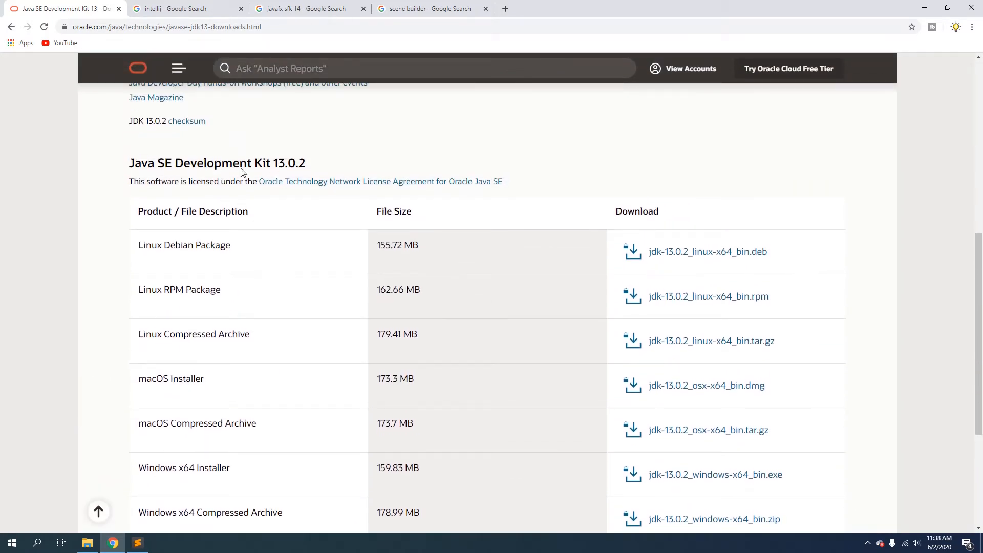
{"action": "scroll", "scroll_direction": "down", "scroll_amount": 3}
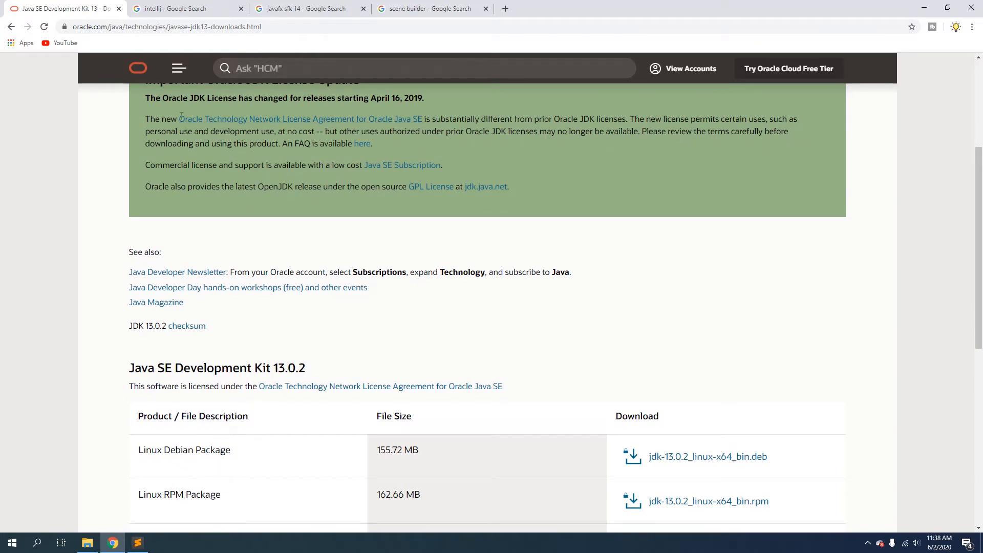
Open the JetBrains IntelliJ IDEA site from the intellij results and reach its download page.
{"action": "left_click", "coordinate": [181, 8]}
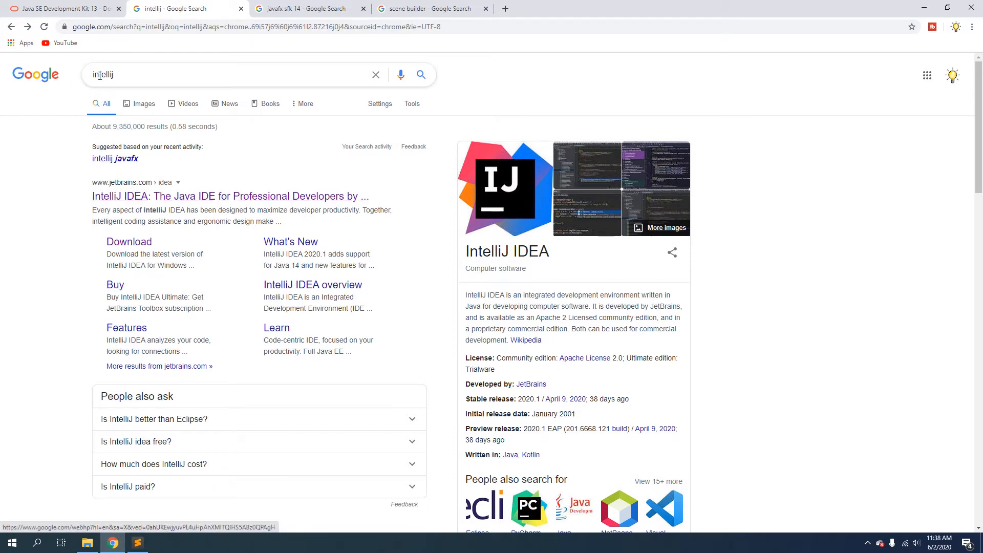
{"action": "left_click", "coordinate": [229, 196]}
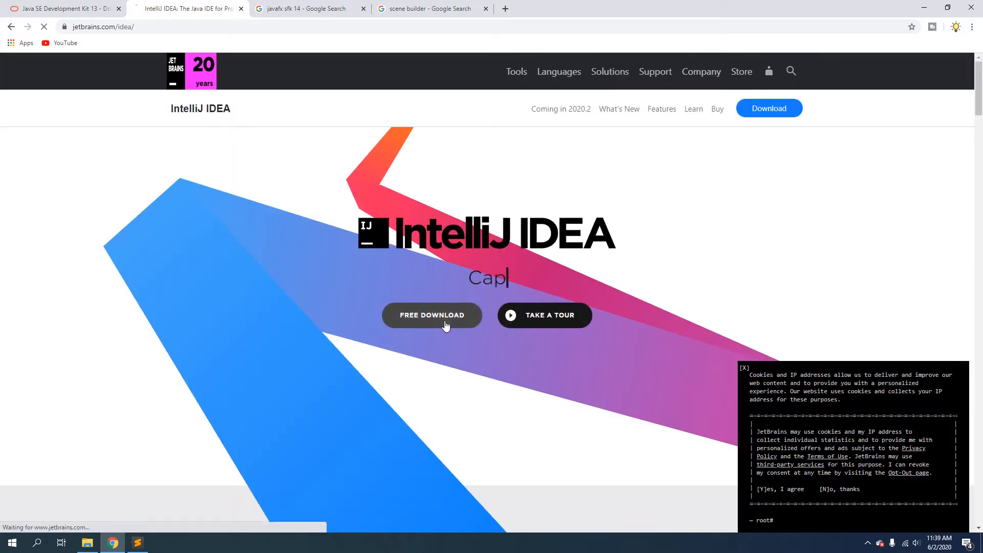
{"action": "left_click", "coordinate": [432, 315]}
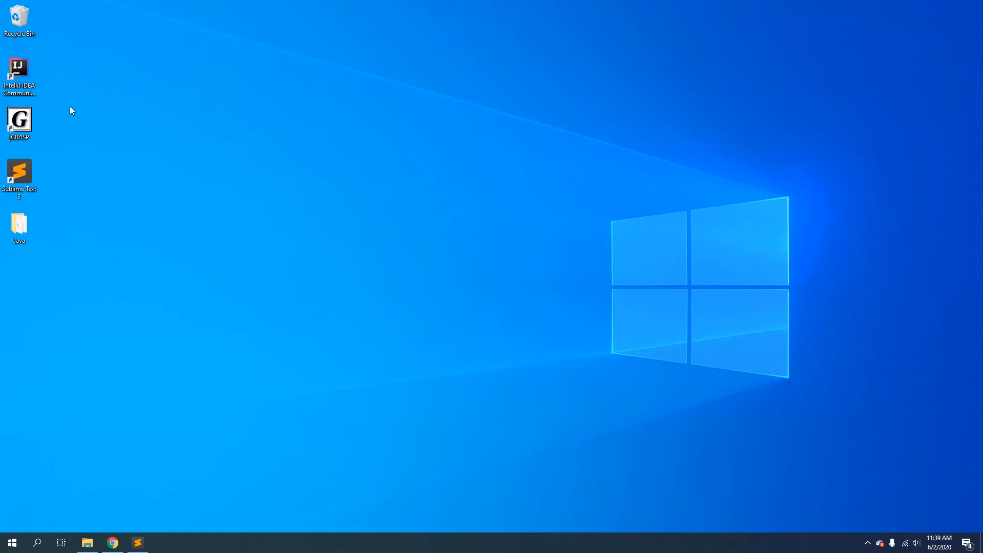
Launch IntelliJ IDEA 2019.3 from its desktop shortcut and choose Create New Project.
{"action": "double_click", "coordinate": [19, 69]}
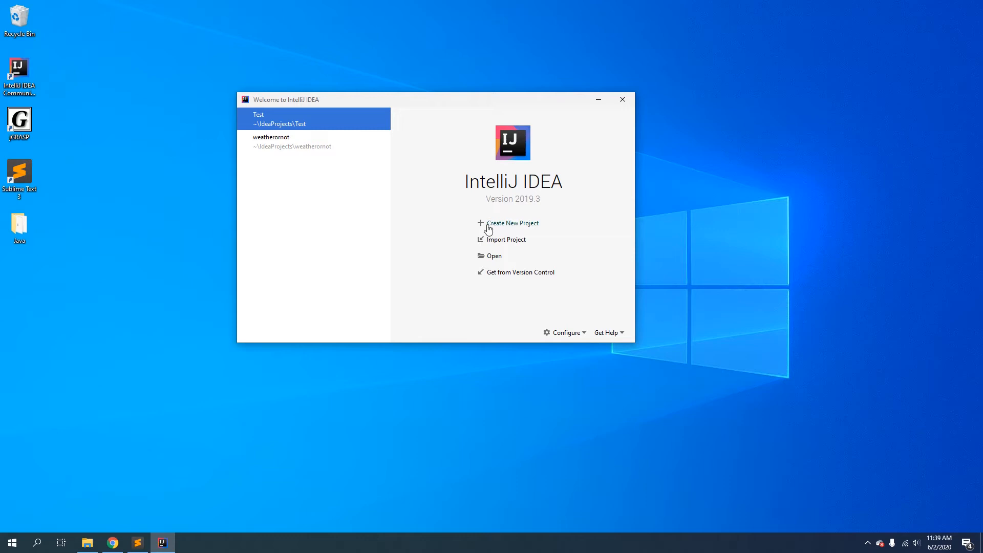
{"action": "left_click", "coordinate": [271, 141]}
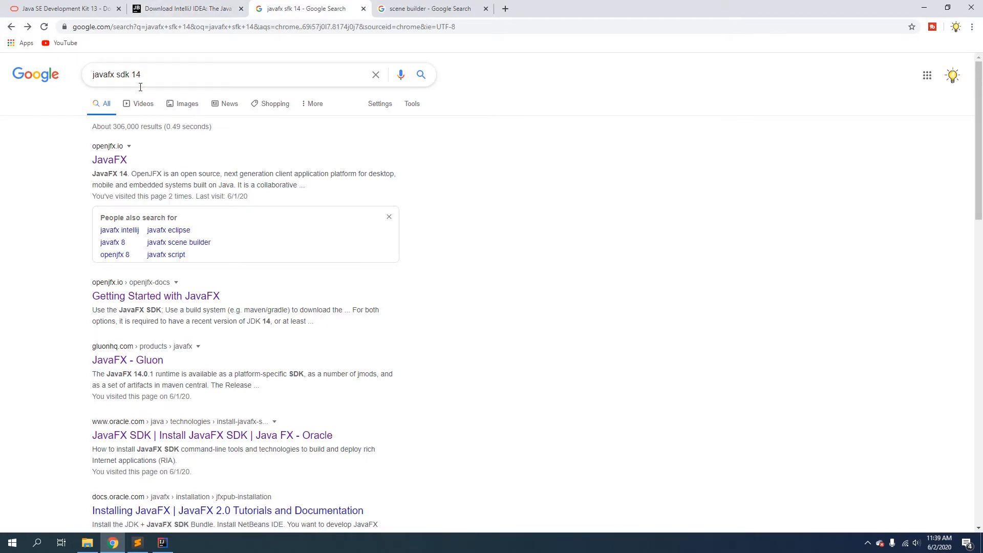
{"action": "mouse_move", "coordinate": [109, 159]}
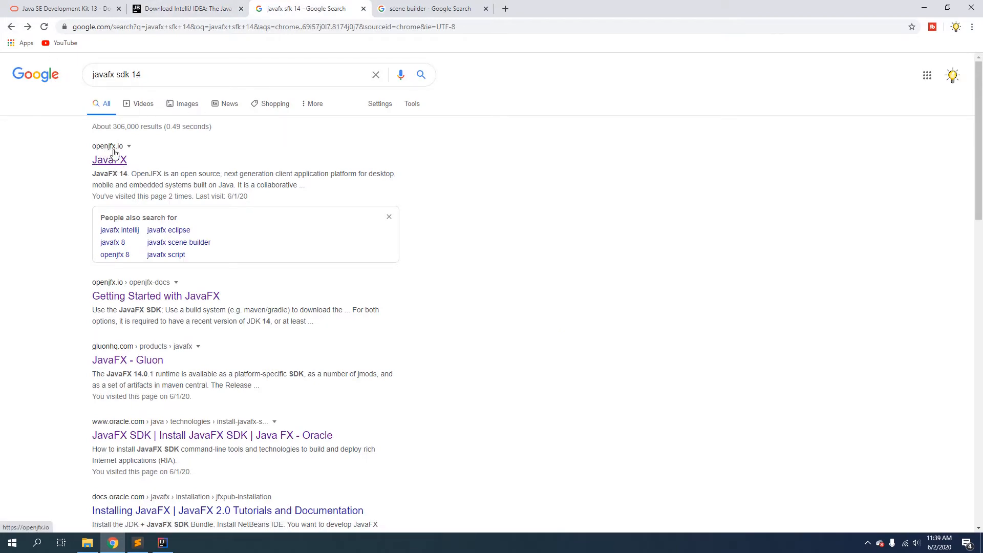
Open the openjfx.io site from the results and go to its JavaFX downloads.
{"action": "left_click", "coordinate": [109, 159]}
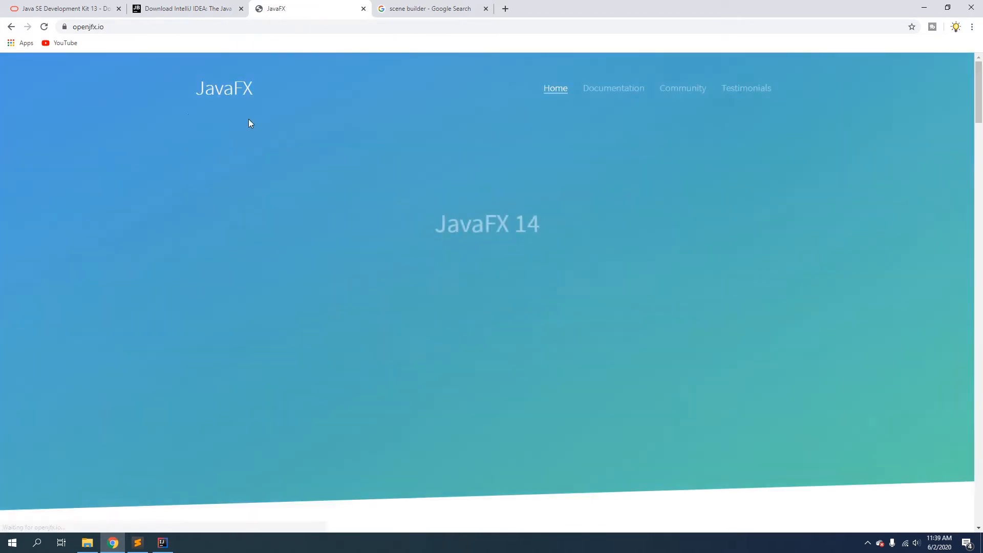
{"action": "scroll", "scroll_direction": "down", "scroll_amount": 3}
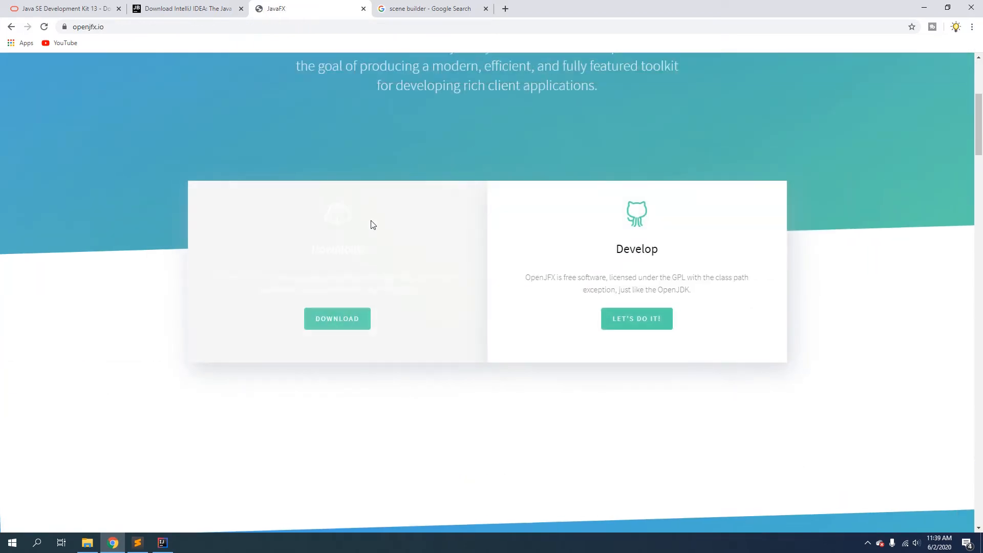
{"action": "left_click", "coordinate": [337, 318]}
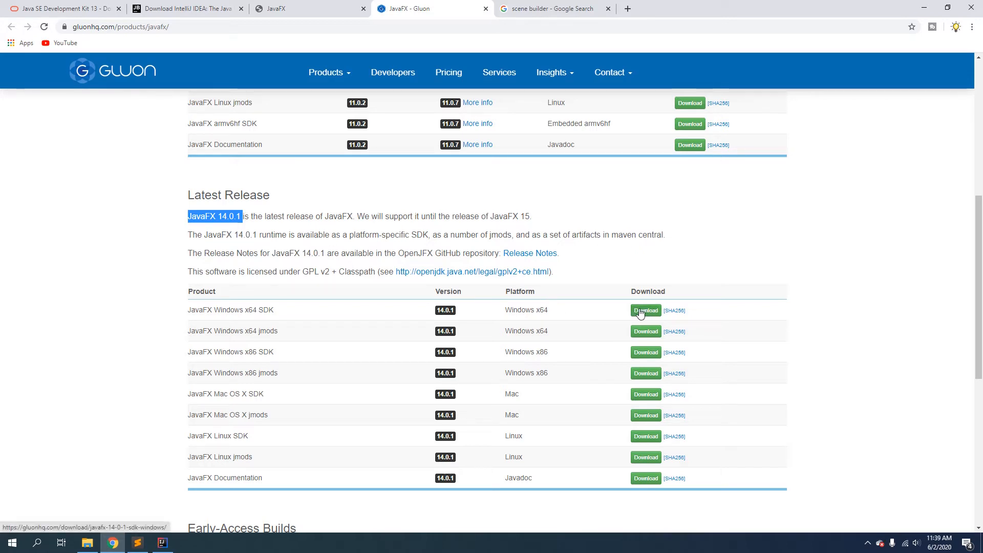
{"action": "mouse_move", "coordinate": [306, 312]}
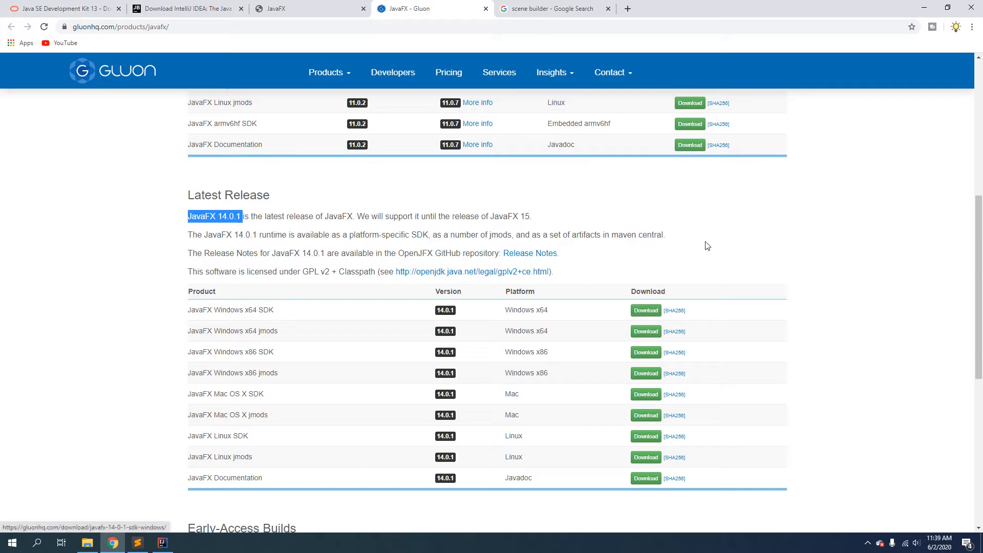
{"action": "mouse_move", "coordinate": [927, 8]}
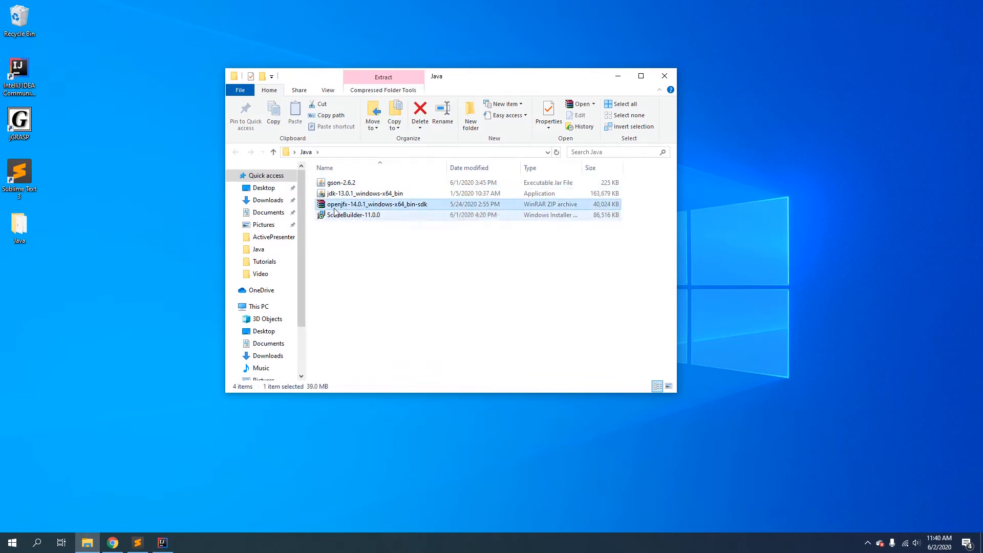
Extract the OpenJFX 14.0.1 zip in place and open the javafx-sdk-14.0.1 folder.
{"action": "right_click", "coordinate": [376, 204]}
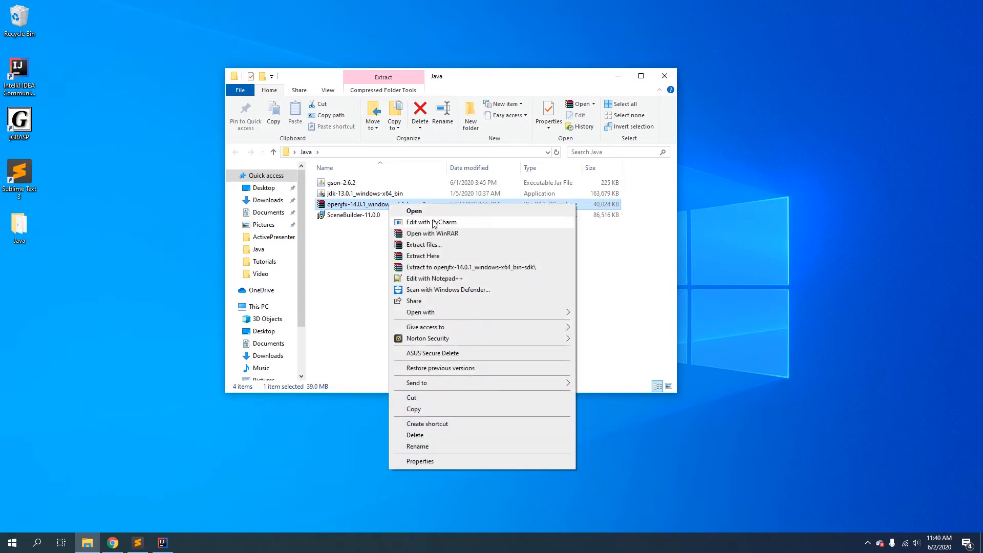
{"action": "left_click", "coordinate": [424, 245]}
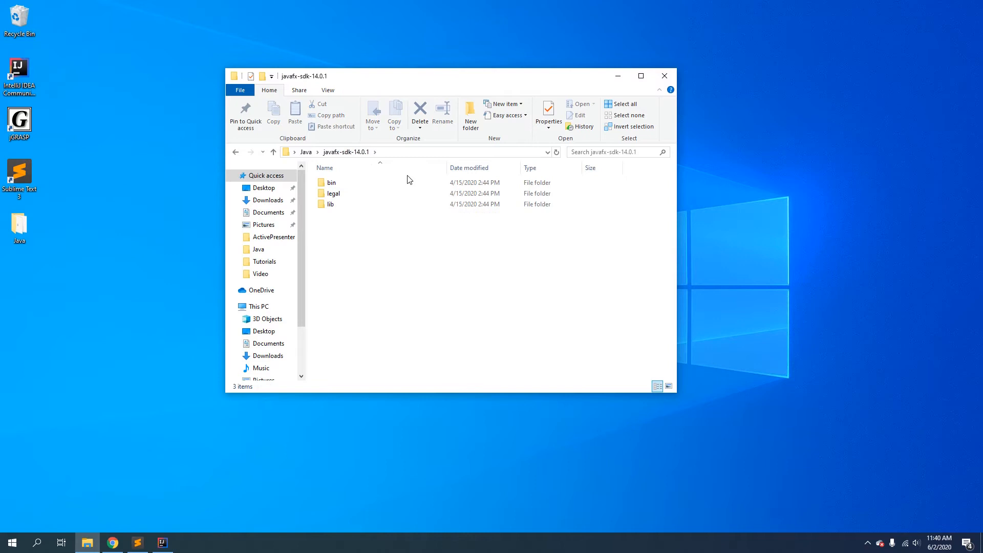
{"action": "left_click", "coordinate": [273, 151]}
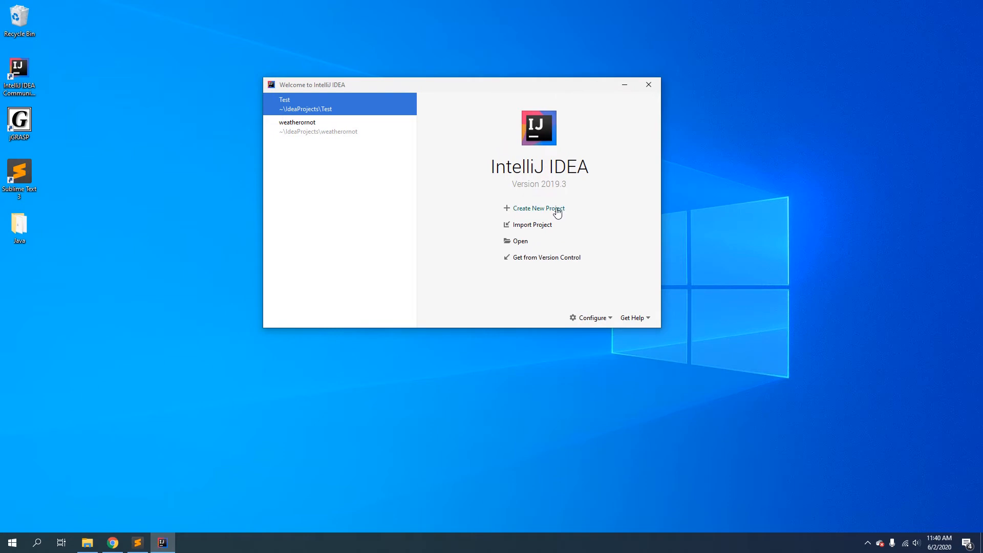
Start a Java FX project and name it TestFX.
{"action": "left_click", "coordinate": [538, 209]}
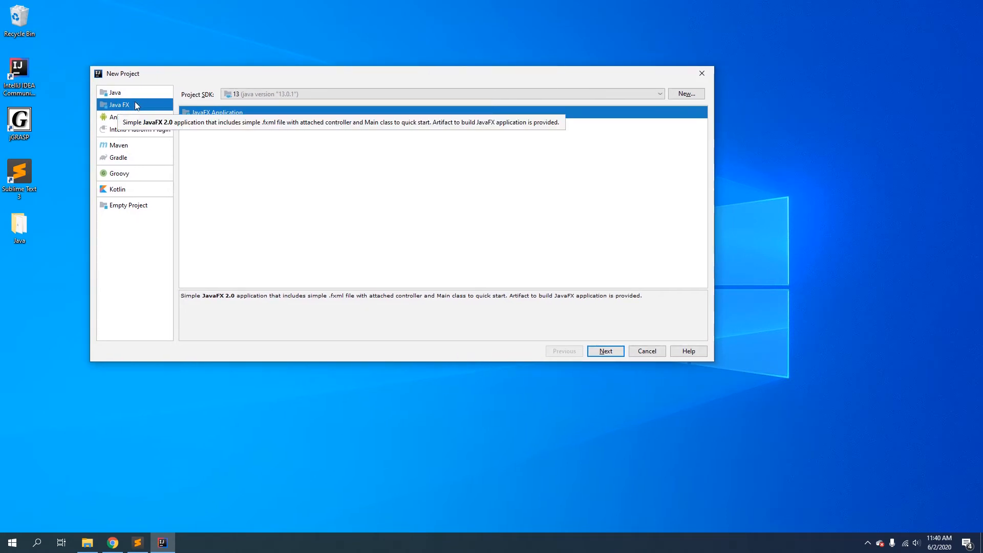
{"action": "left_click", "coordinate": [604, 350]}
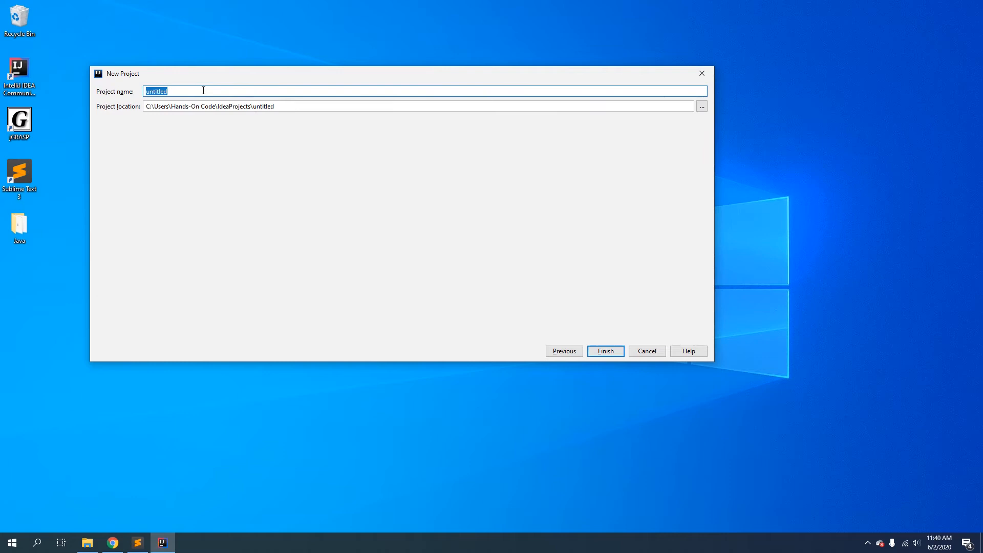
{"action": "type", "text": "Text"}
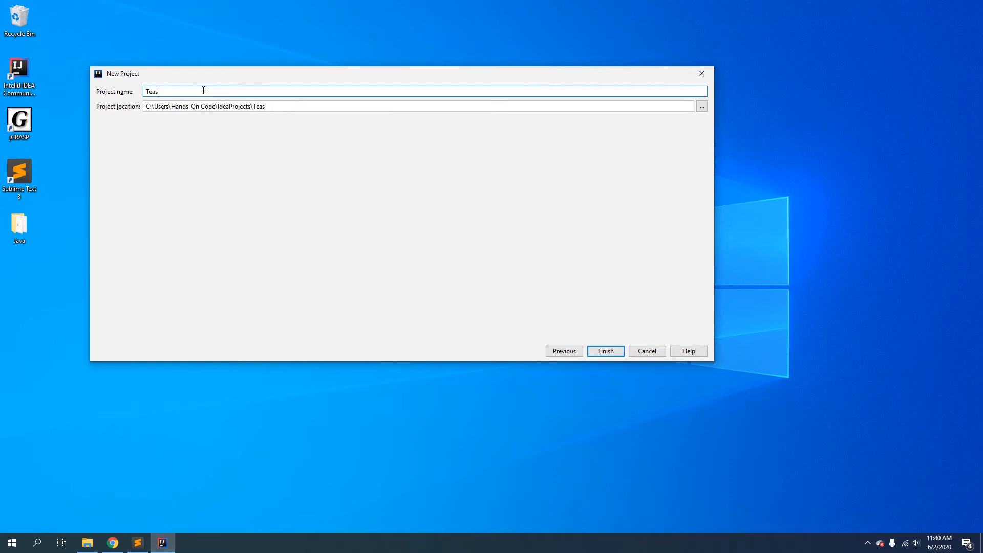
{"action": "type", "text": "Test"}
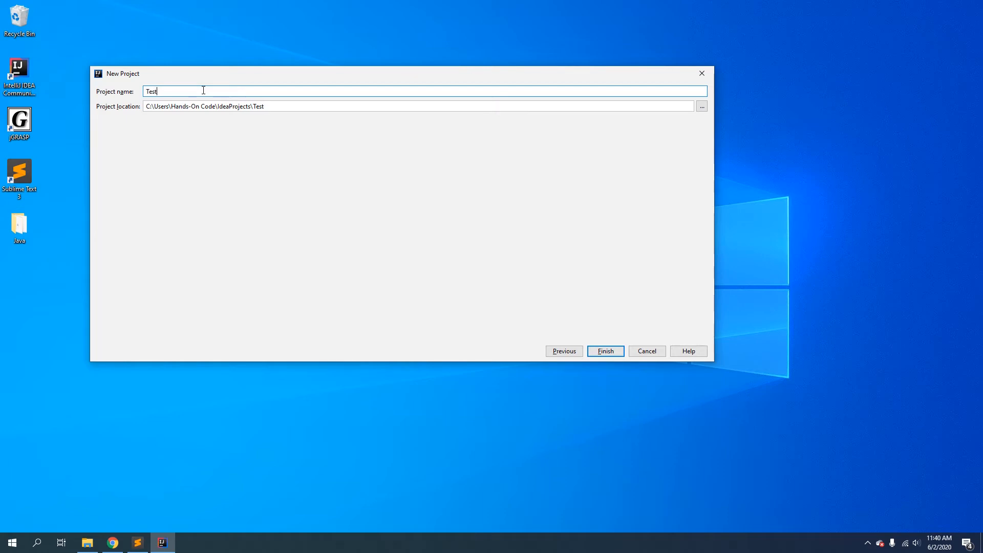
{"action": "type", "text": "FX"}
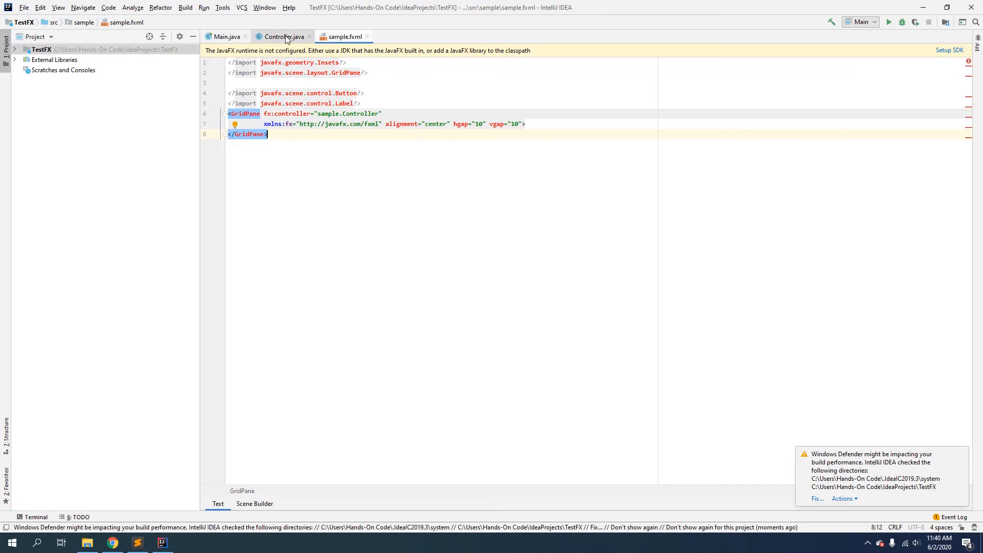
Review the generated Controller.java and Main.java classes, then open Project Structure.
{"action": "left_click", "coordinate": [283, 36]}
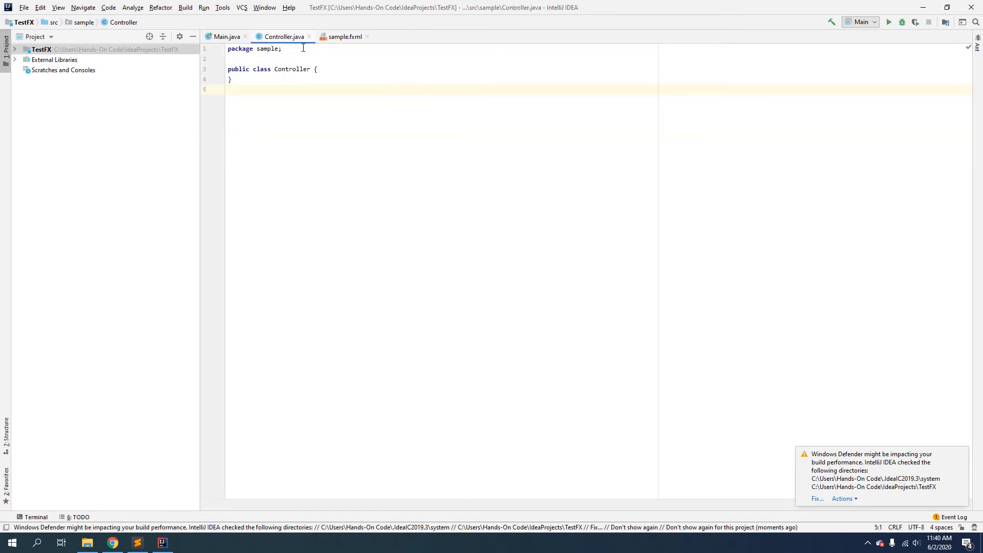
{"action": "left_click", "coordinate": [227, 36]}
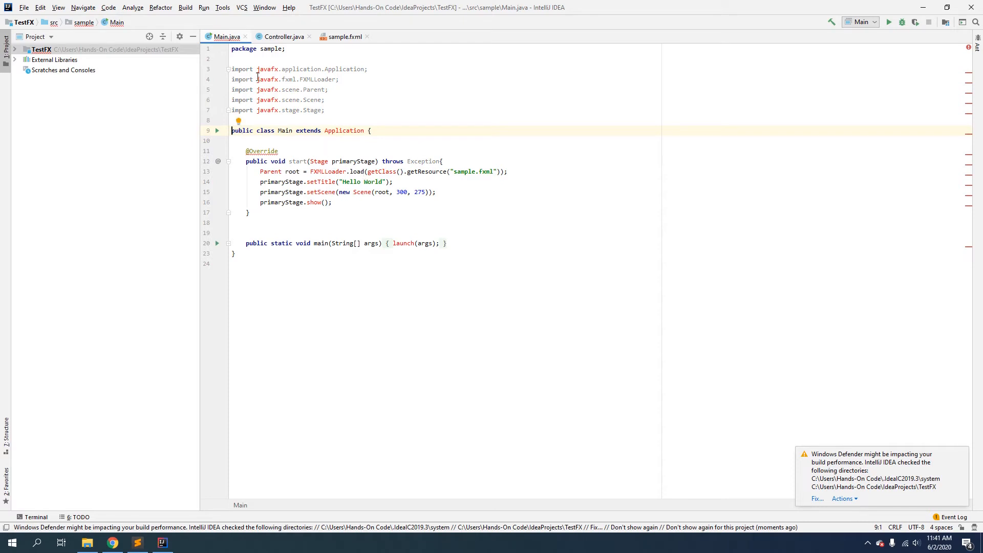
{"action": "left_click_drag", "start_coordinate": [231, 69], "coordinate": [279, 109]}
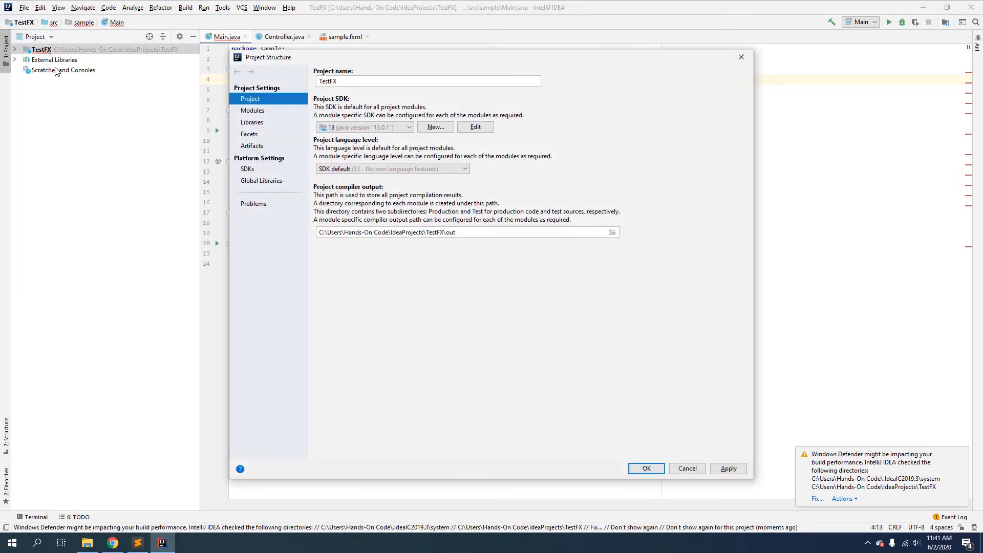
Add Desktop\Java\javafx-sdk-14.0.1\lib to TestFX as a Java library named JavaFX 14.
{"action": "left_click", "coordinate": [252, 122]}
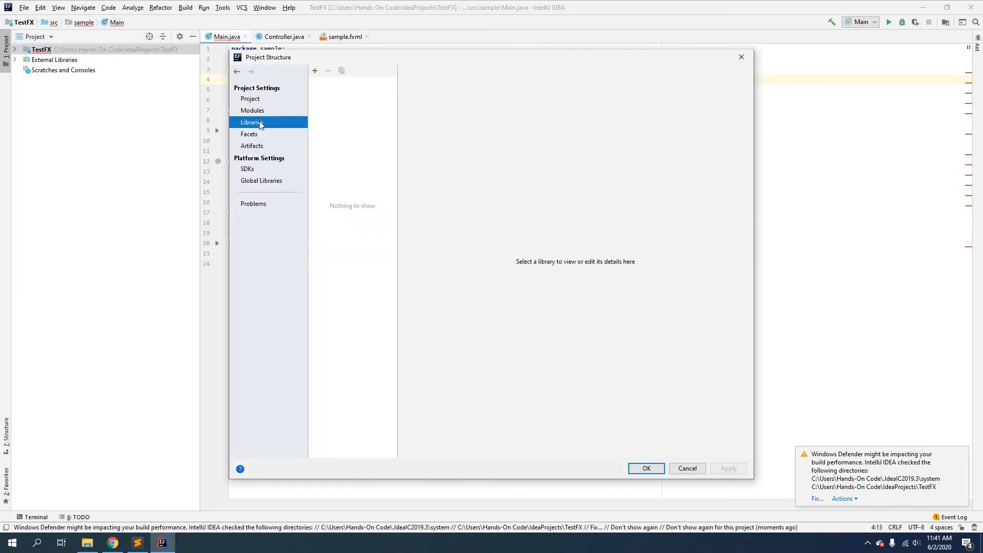
{"action": "left_click", "coordinate": [313, 70]}
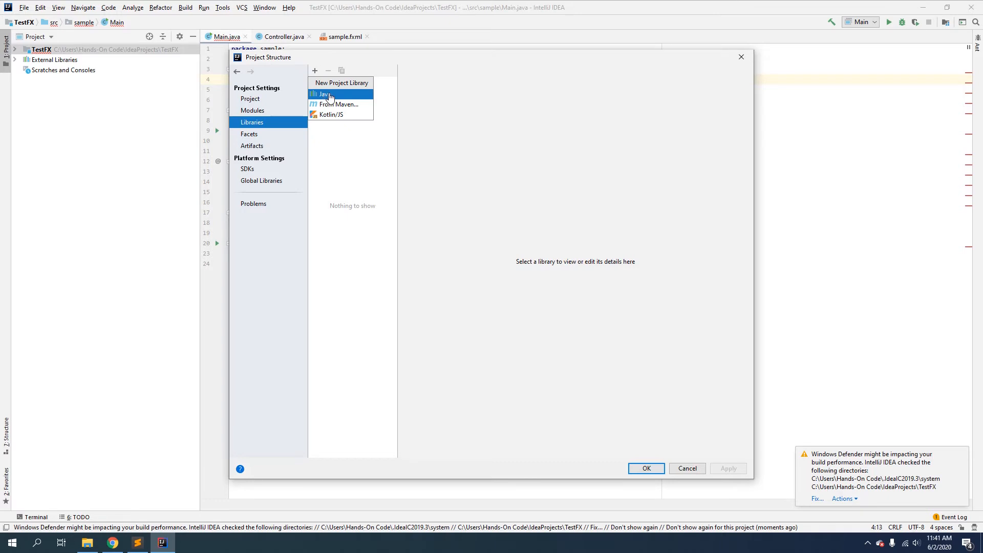
{"action": "left_click", "coordinate": [322, 94]}
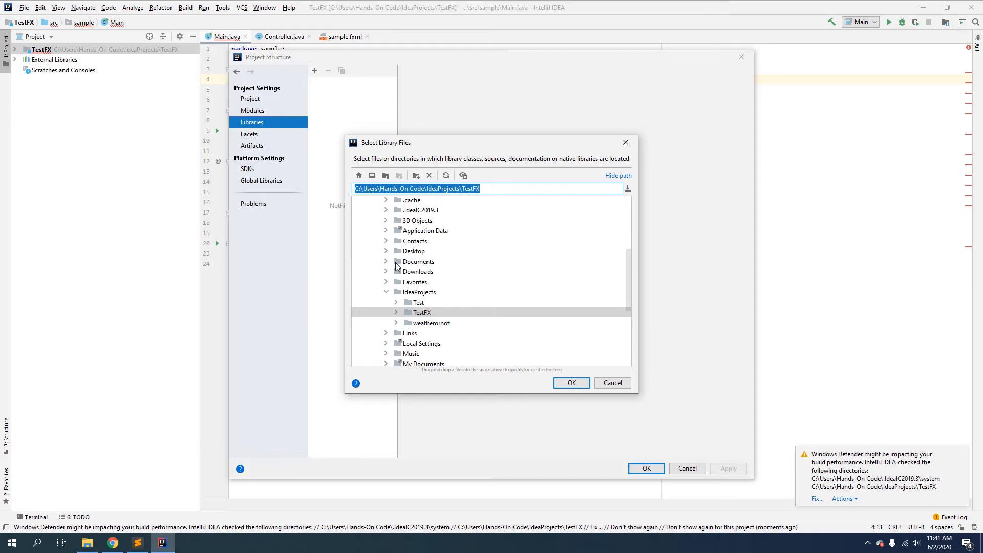
{"action": "mouse_move", "coordinate": [391, 255]}
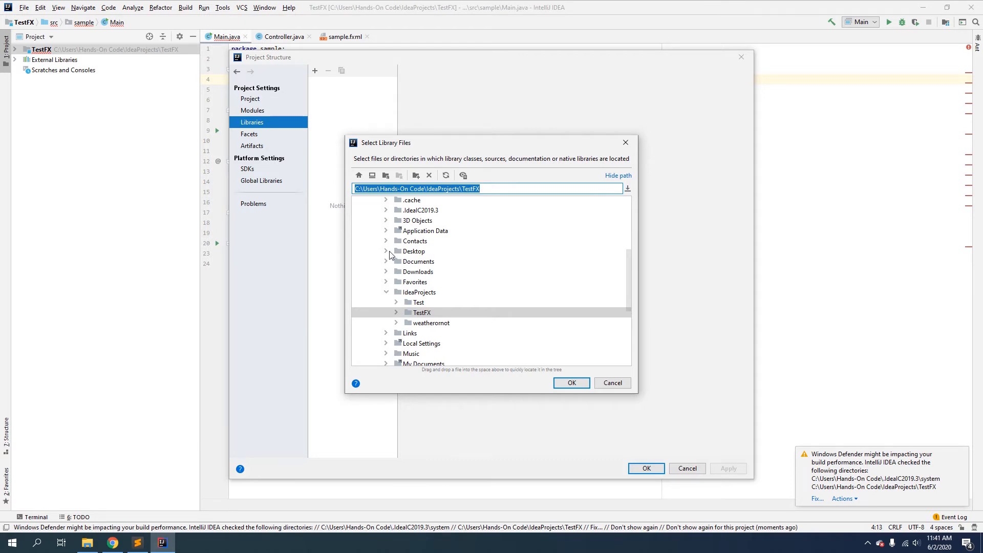
{"action": "left_click", "coordinate": [386, 251]}
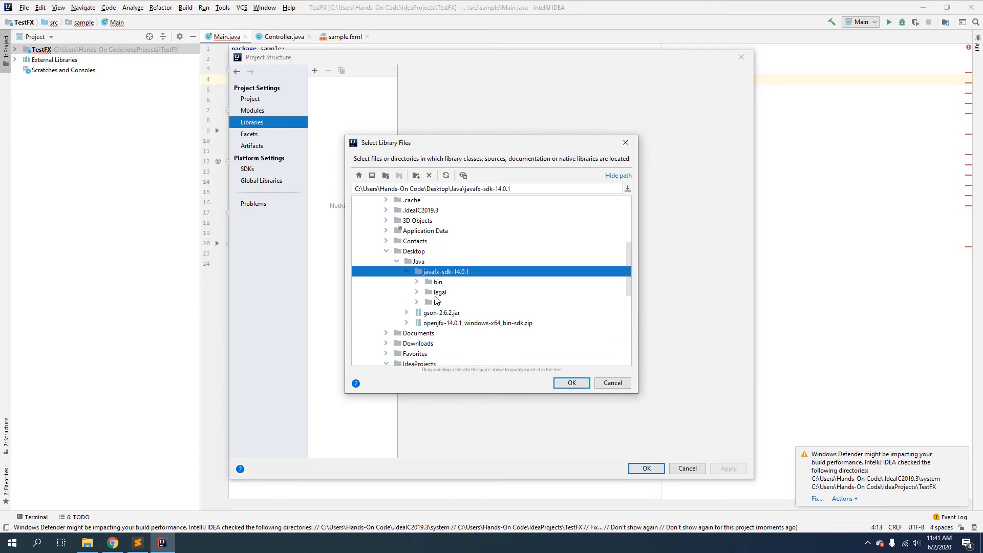
{"action": "left_click", "coordinate": [437, 302]}
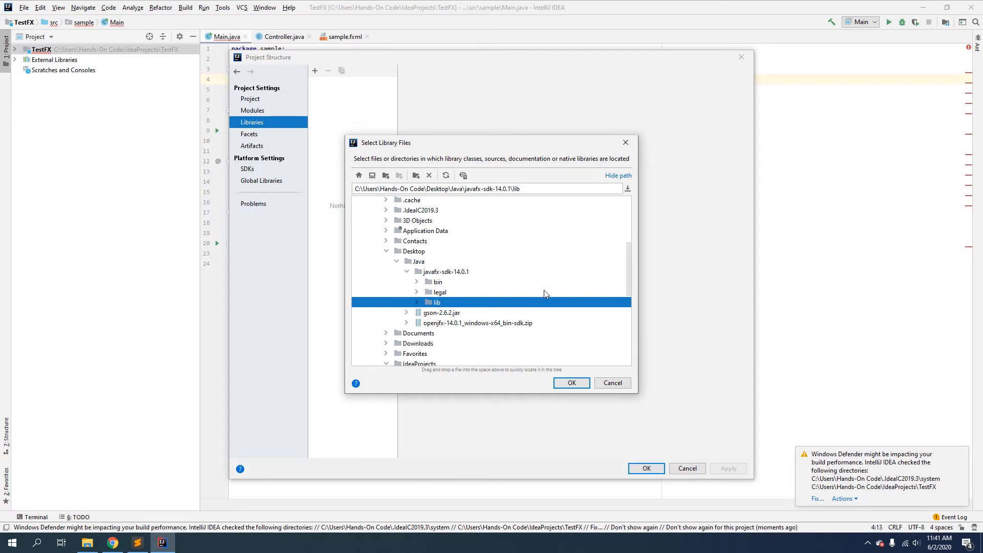
{"action": "left_click", "coordinate": [570, 382]}
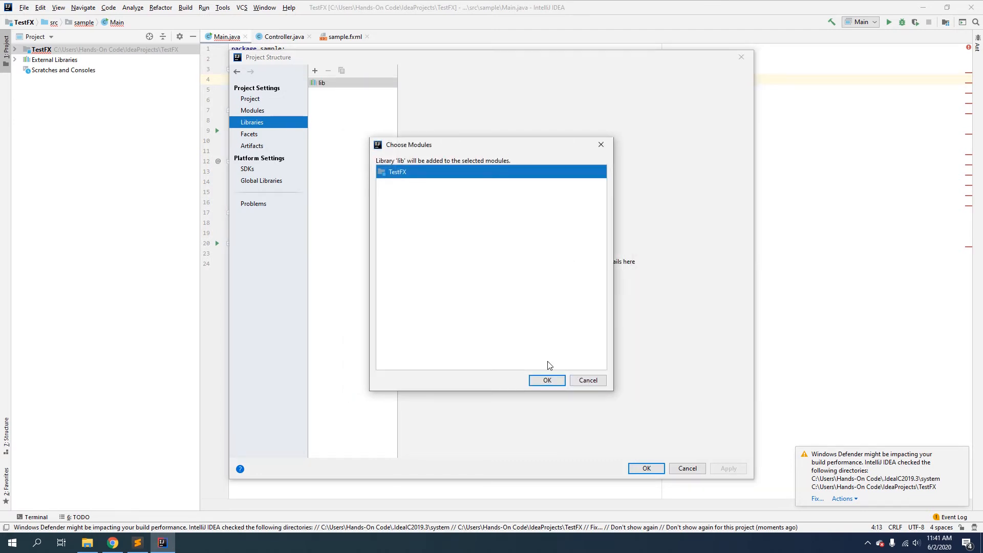
{"action": "left_click", "coordinate": [546, 380]}
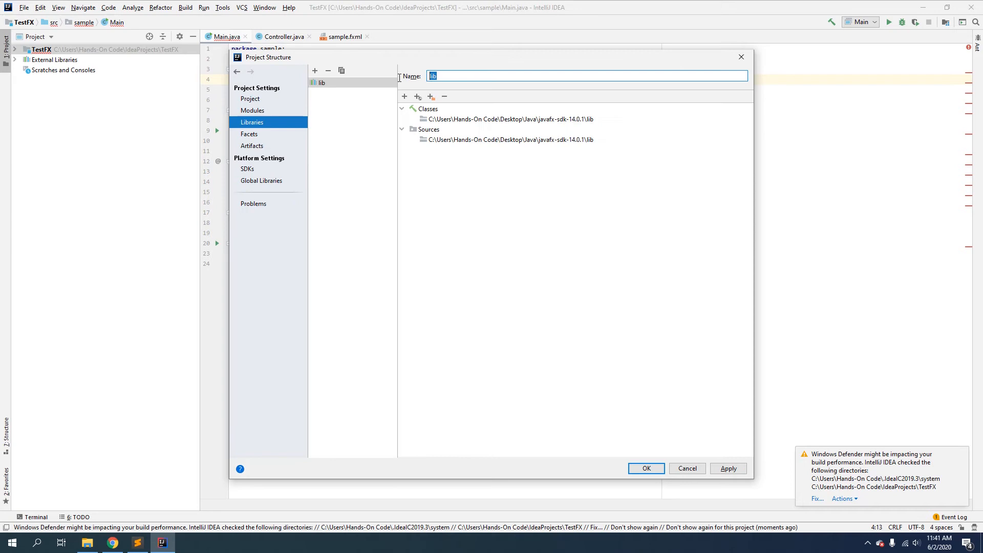
{"action": "type", "text": "JavaFX 1"}
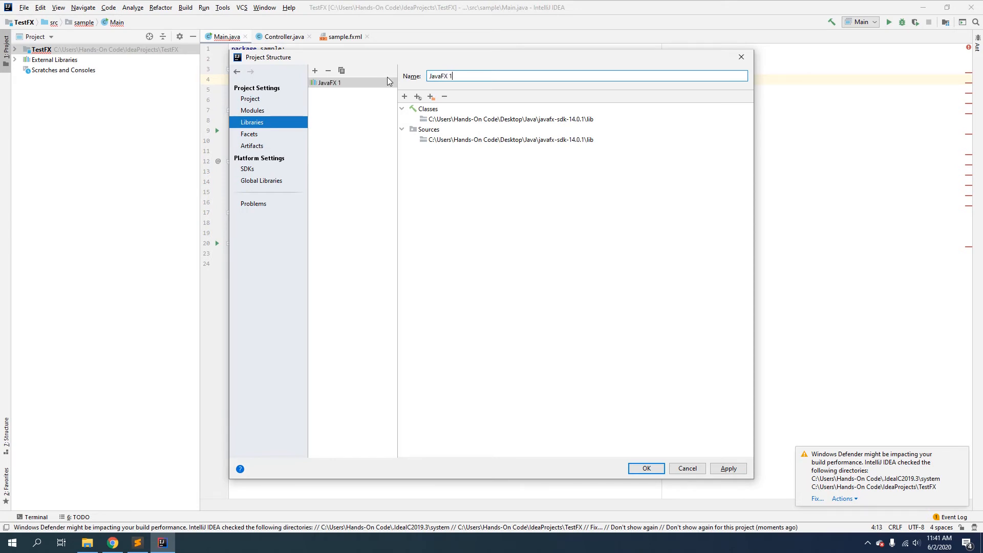
{"action": "type", "text": "4"}
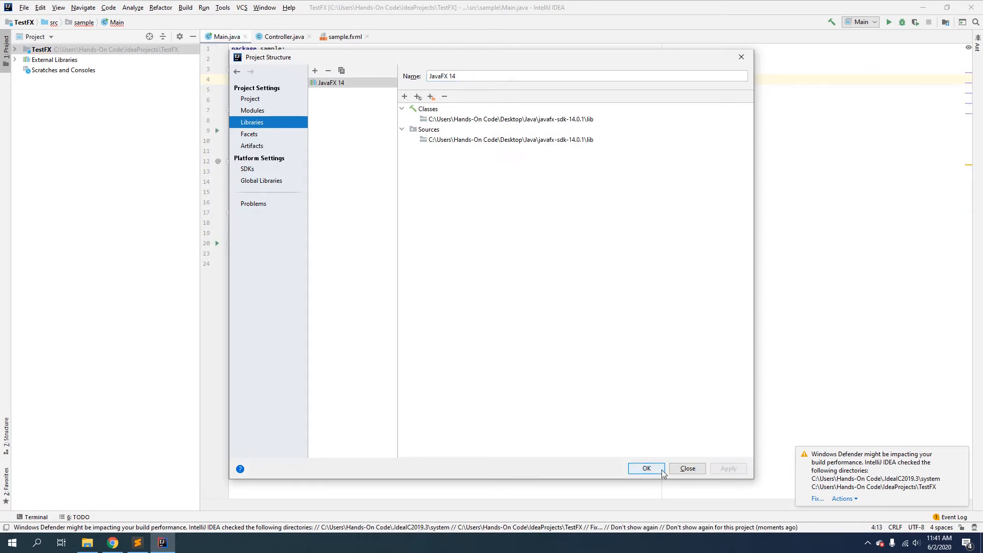
{"action": "left_click", "coordinate": [646, 468]}
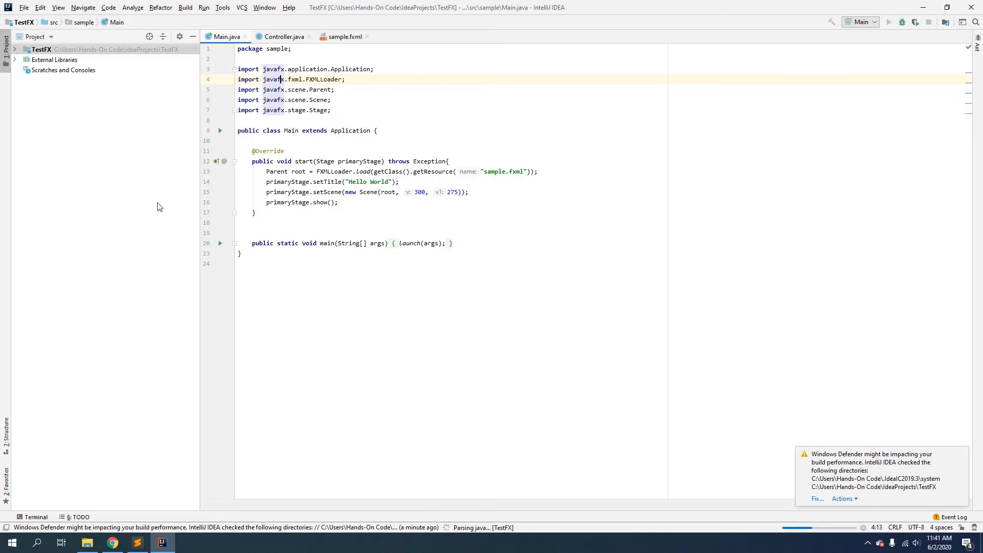
Run Main, get the 'JavaFX runtime components are missing' error, and open the run configurations list.
{"action": "left_click", "coordinate": [888, 22]}
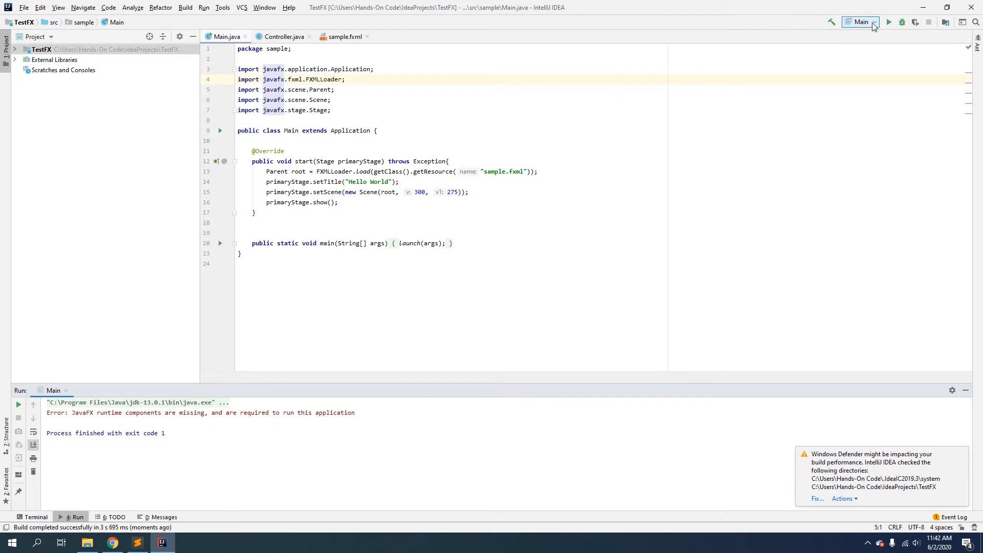
{"action": "left_click", "coordinate": [860, 22]}
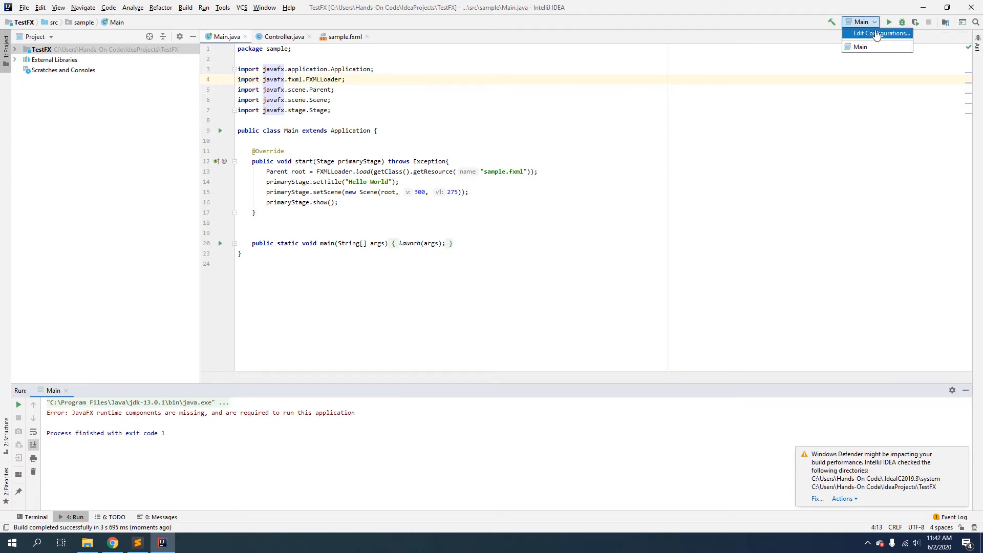
Open Edit Configurations for Main and place the cursor in the VM options field.
{"action": "left_click", "coordinate": [880, 33]}
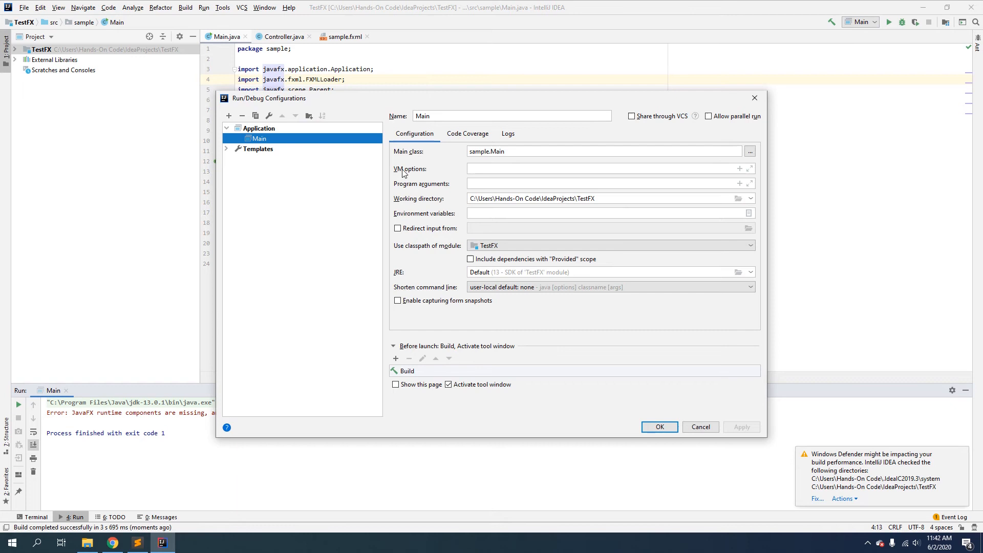
{"action": "mouse_move", "coordinate": [430, 174]}
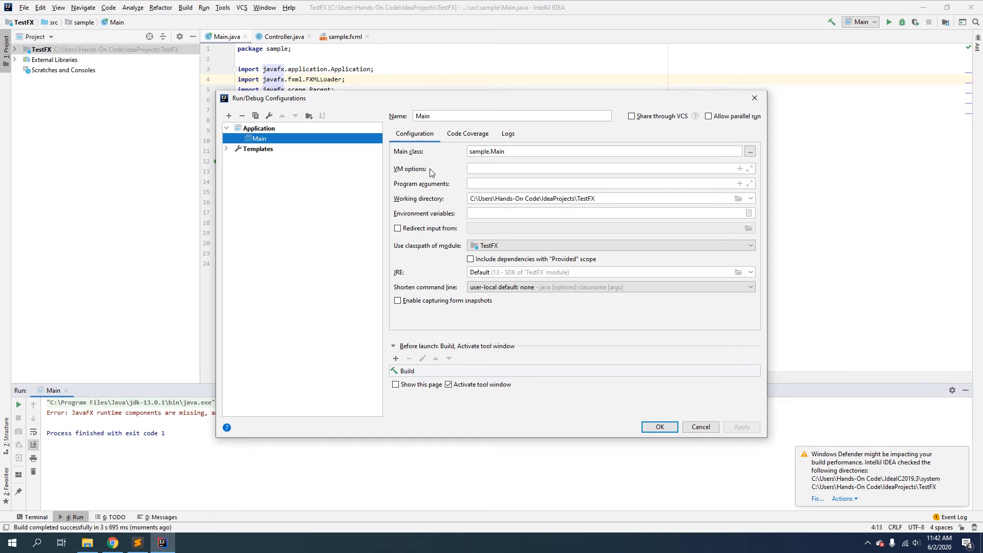
{"action": "left_click", "coordinate": [602, 168]}
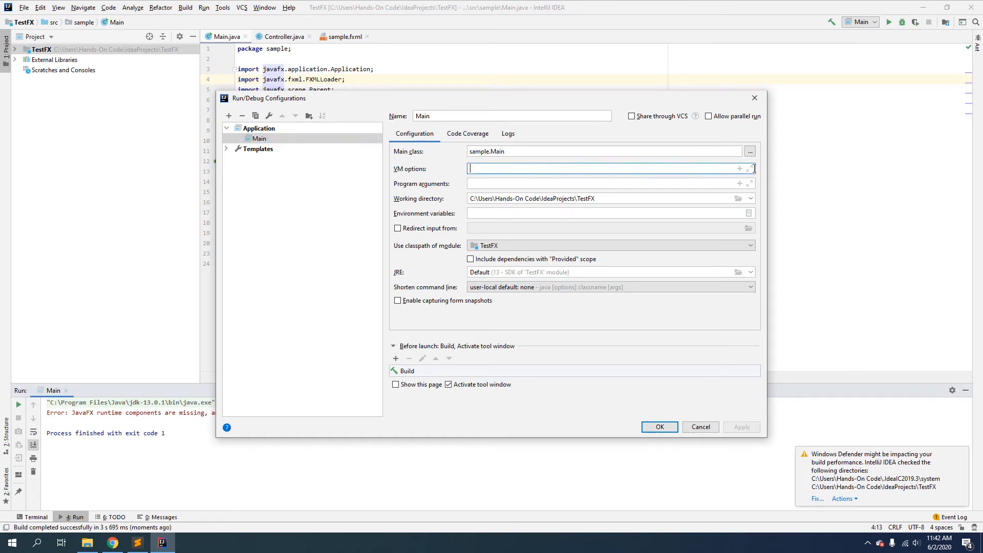
{"action": "left_click", "coordinate": [750, 168]}
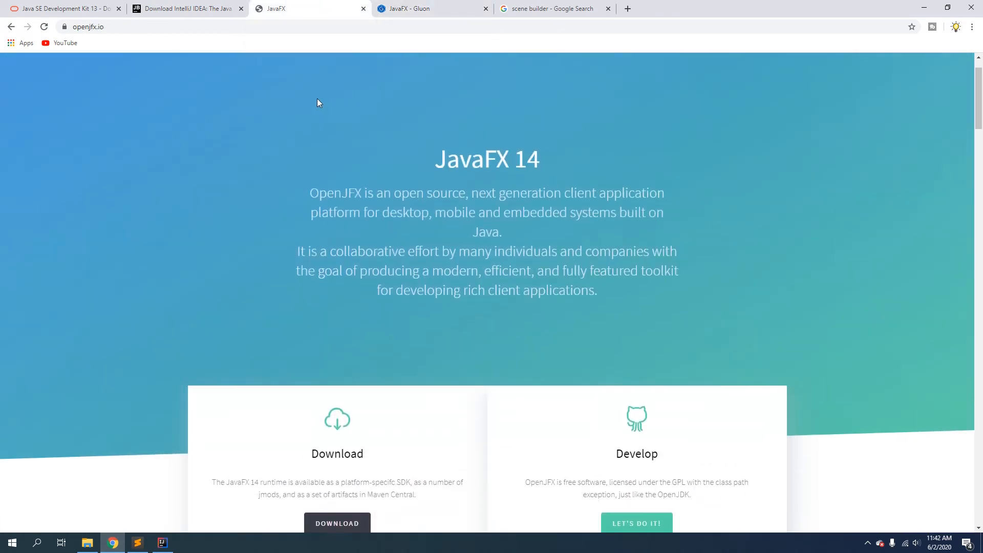
Follow openjfx.io Documentation to the JavaFX and IntelliJ guide's Windows VM options line.
{"action": "left_click", "coordinate": [620, 67]}
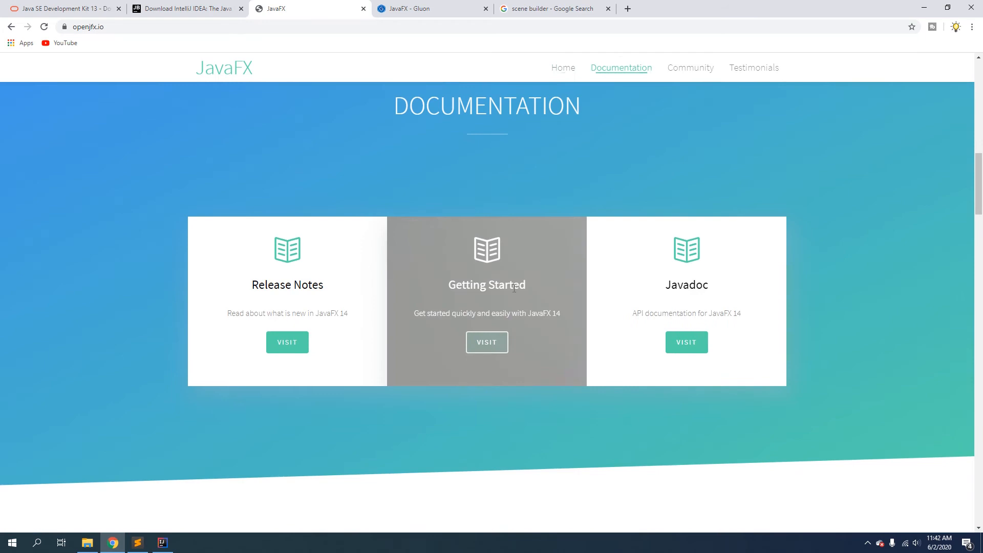
{"action": "left_click", "coordinate": [486, 342]}
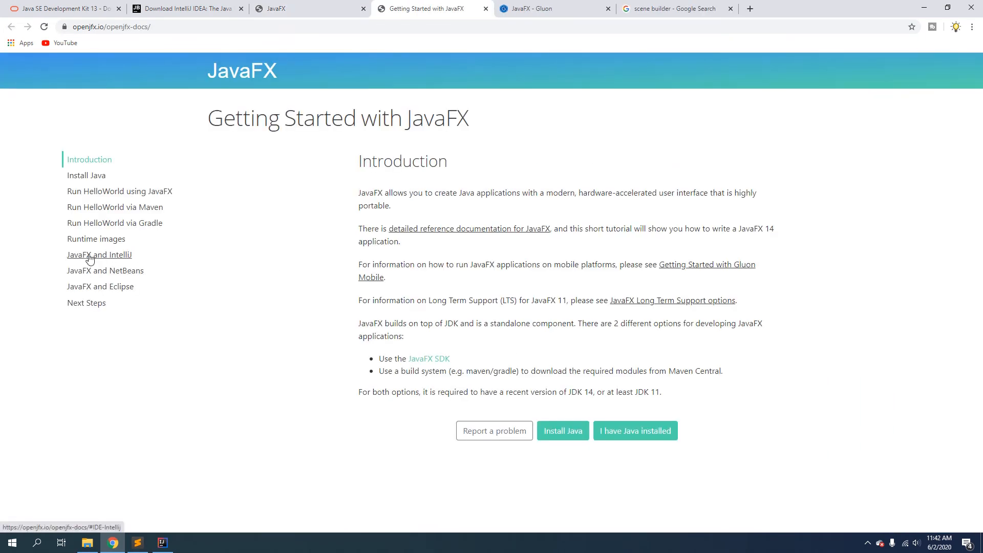
{"action": "left_click", "coordinate": [99, 254]}
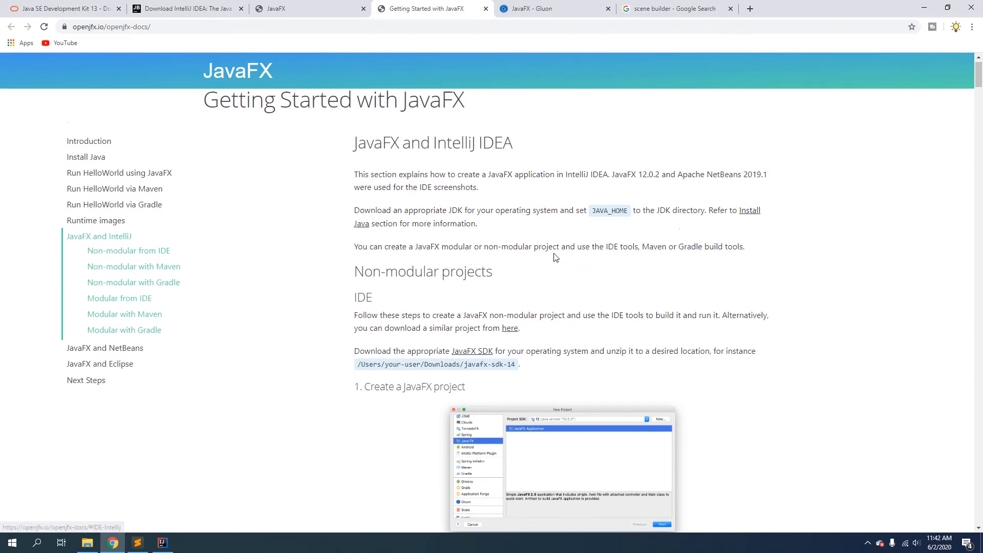
{"action": "scroll", "scroll_direction": "down", "scroll_amount": 3}
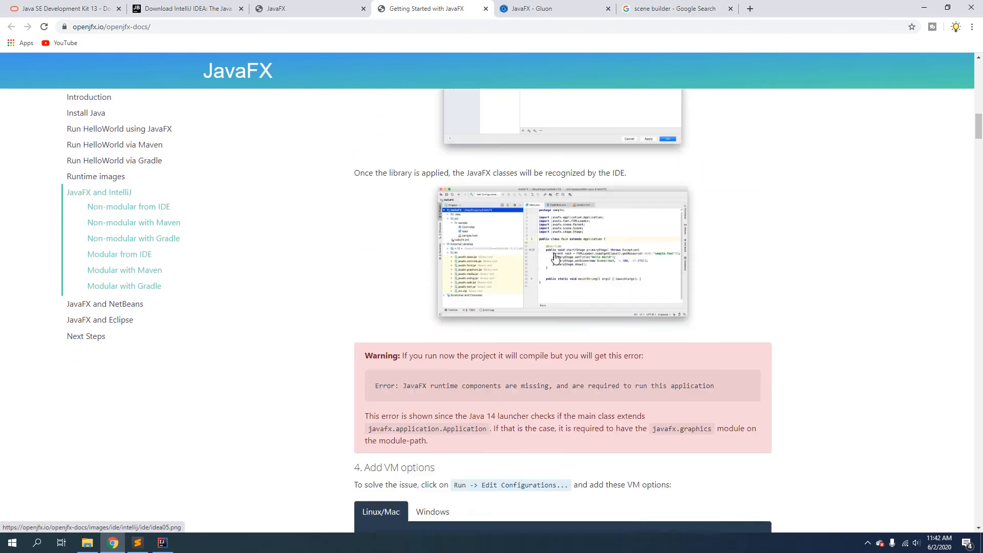
{"action": "scroll", "scroll_direction": "down", "scroll_amount": 3}
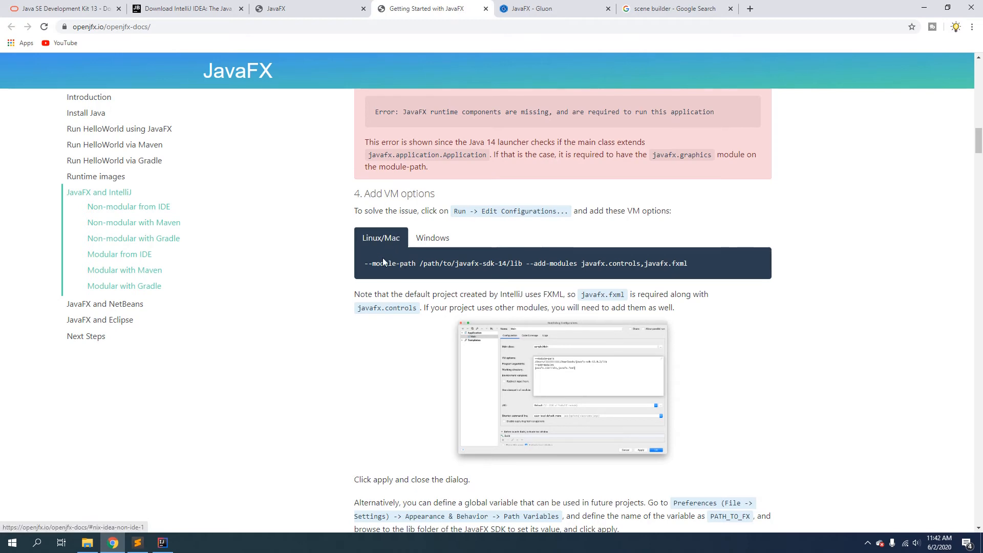
{"action": "left_click", "coordinate": [432, 238]}
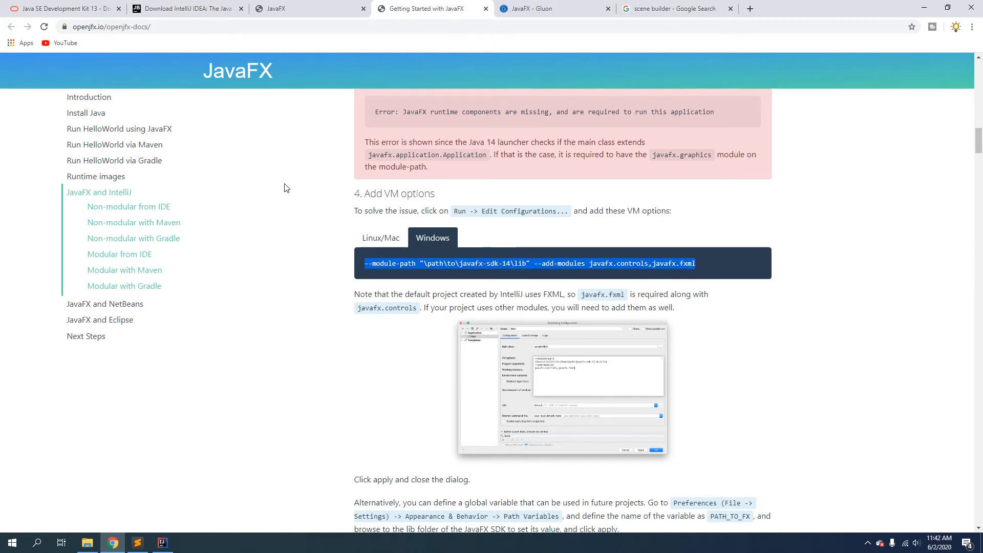
{"action": "left_click", "coordinate": [161, 543]}
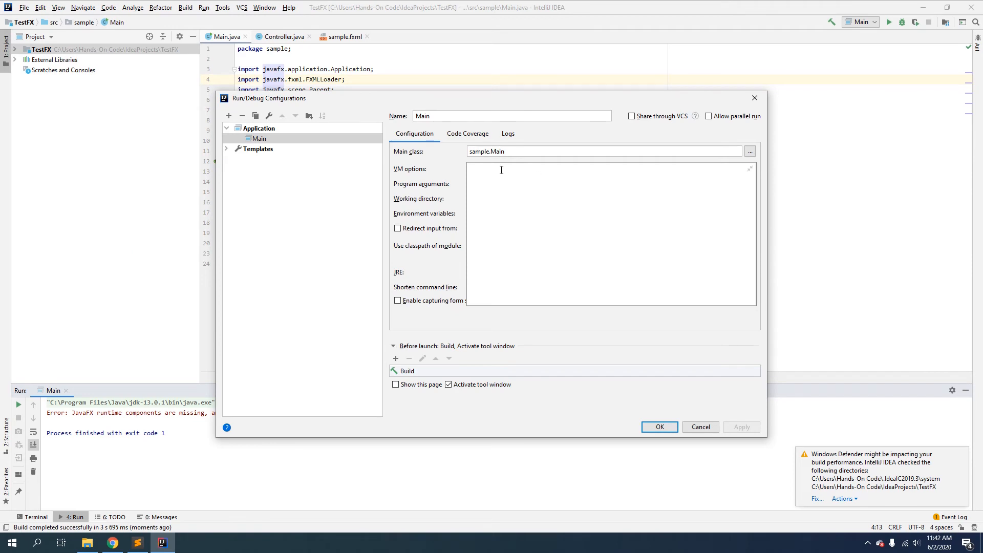
Set Main's VM options to the javafx-sdk-14.0.1 lib module-path with javafx.controls,javafx.fxml.
{"action": "type", "text": "--module-path \"\\path\\to\\javafx-sdk-14\\lib\" --add-modules javafx.controls,javafx.fxml"}
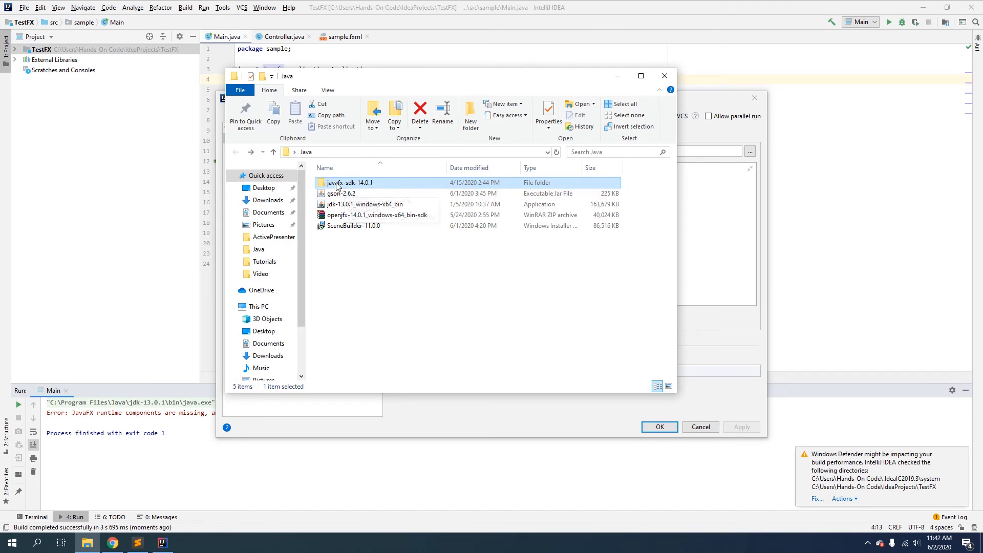
{"action": "mouse_move", "coordinate": [367, 184]}
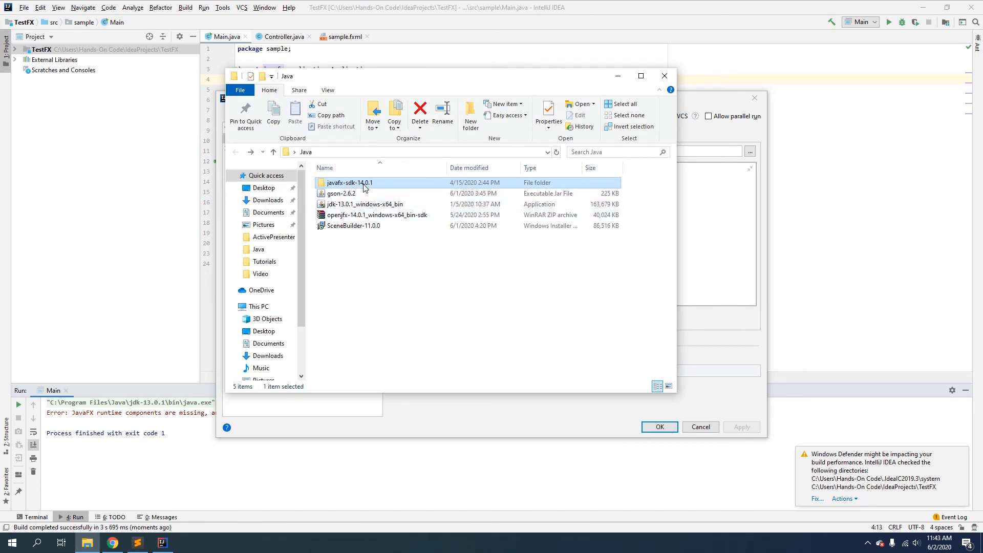
{"action": "double_click", "coordinate": [349, 182]}
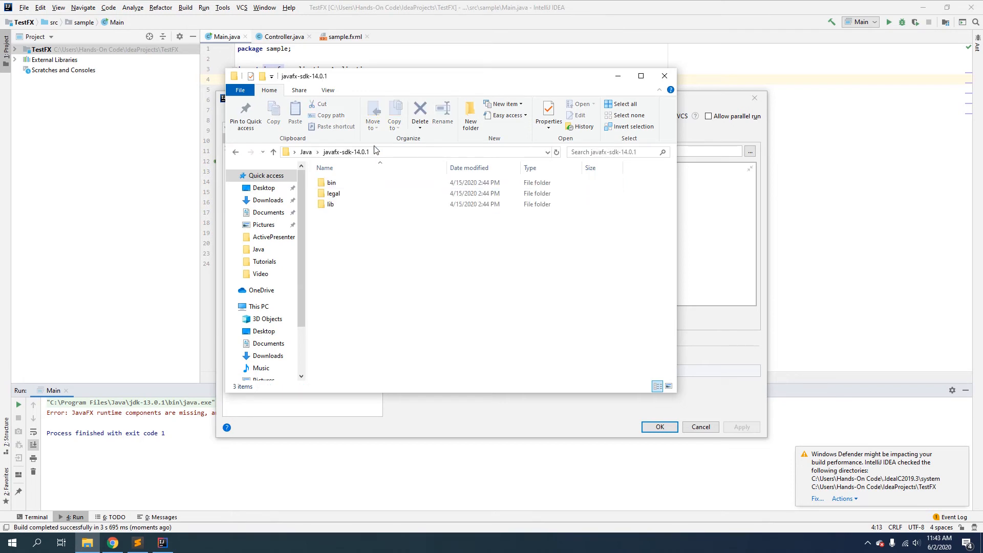
{"action": "mouse_move", "coordinate": [330, 204]}
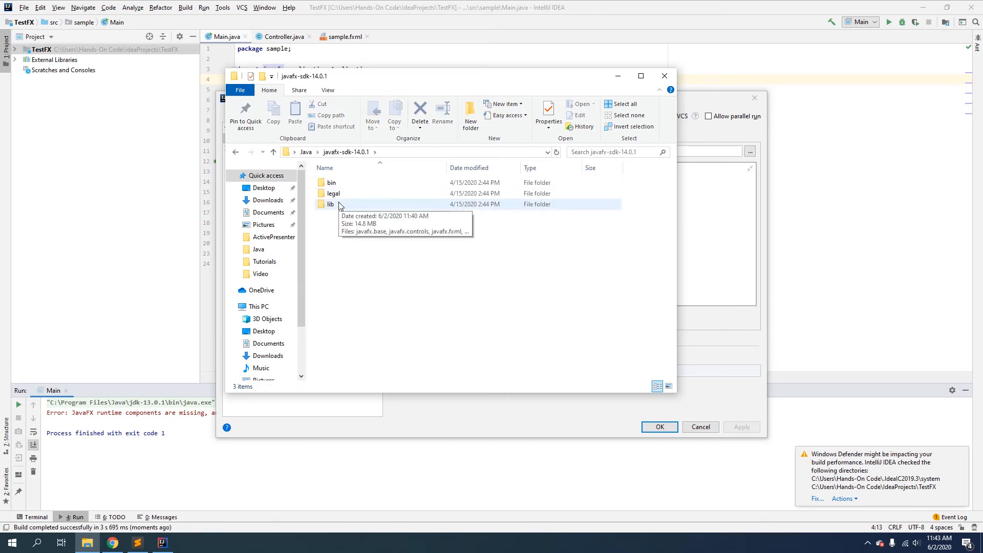
{"action": "double_click", "coordinate": [330, 203]}
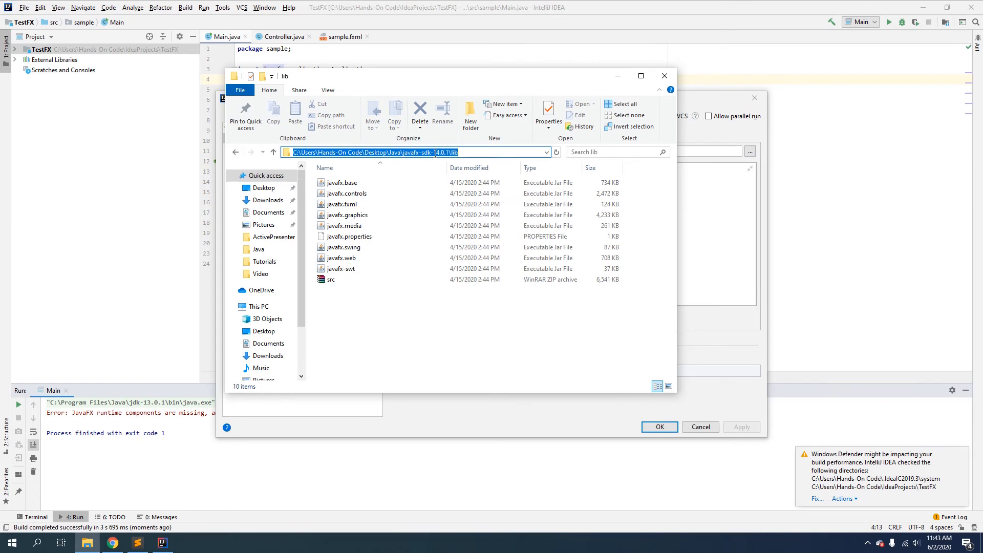
{"action": "mouse_move", "coordinate": [769, 105]}
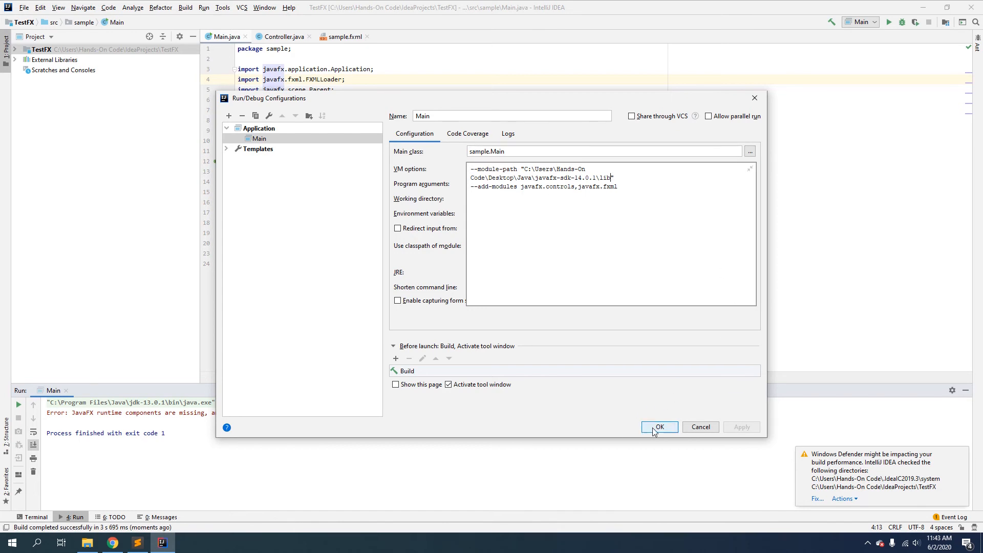
{"action": "left_click", "coordinate": [659, 427]}
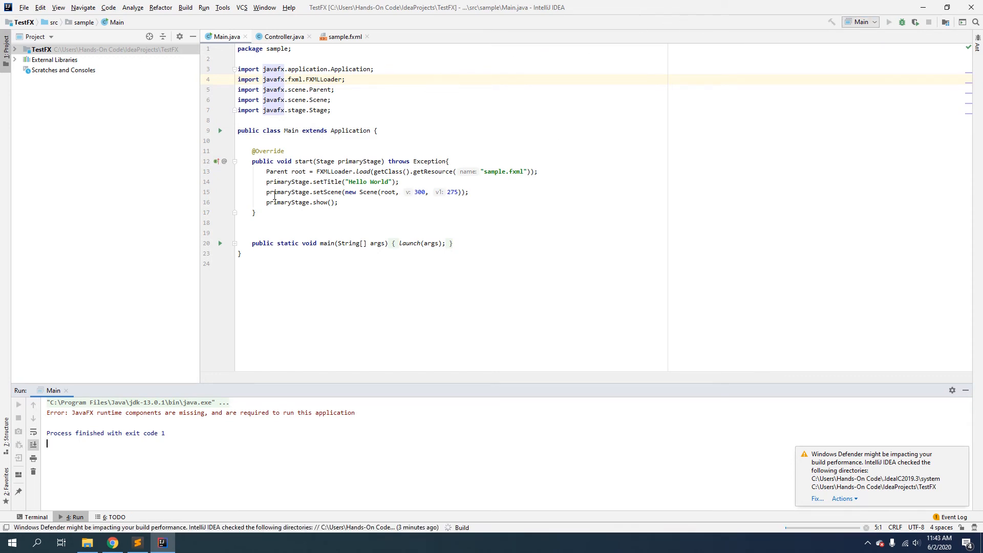
Run Main, drag the Hello World window over the IDE, then close it.
{"action": "left_click", "coordinate": [888, 22]}
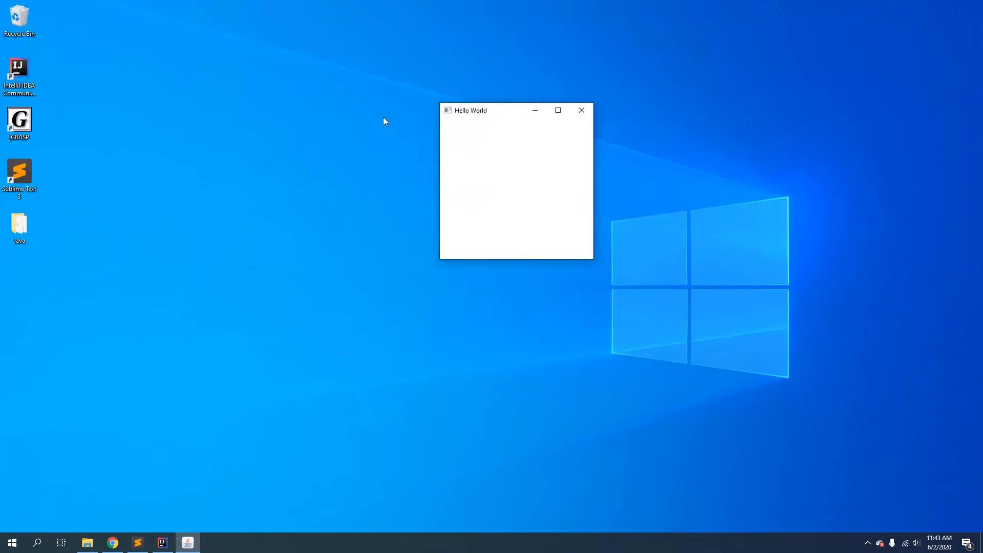
{"action": "left_click_drag", "start_coordinate": [489, 111], "coordinate": [429, 118]}
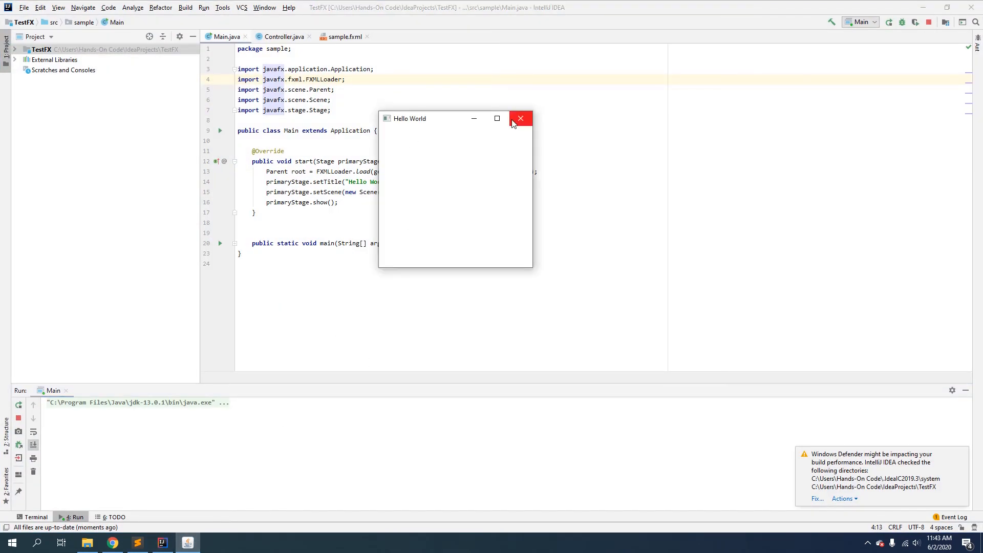
{"action": "left_click", "coordinate": [520, 118]}
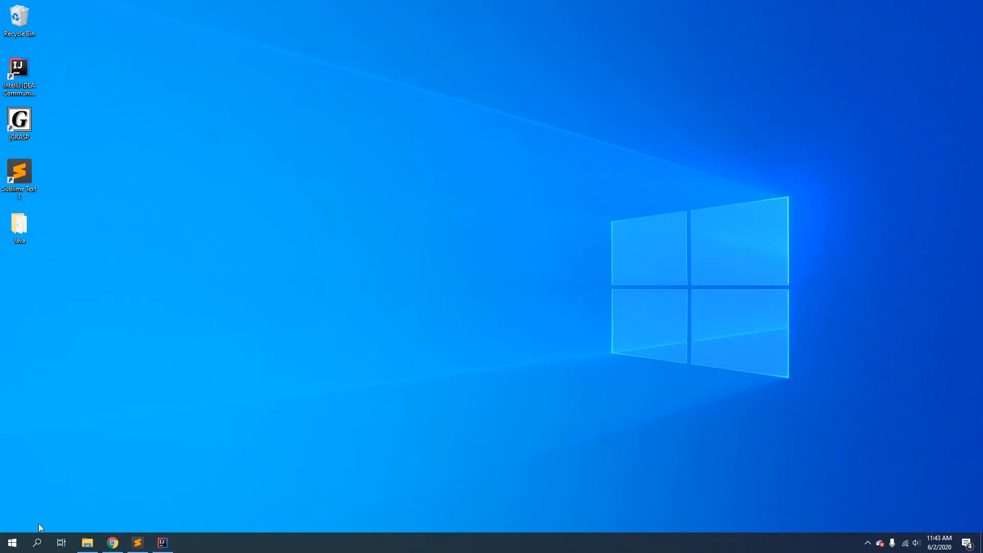
Open the 'Scene Builder - Gluon' result from the 'scene builder' Google search.
{"action": "left_click", "coordinate": [112, 542]}
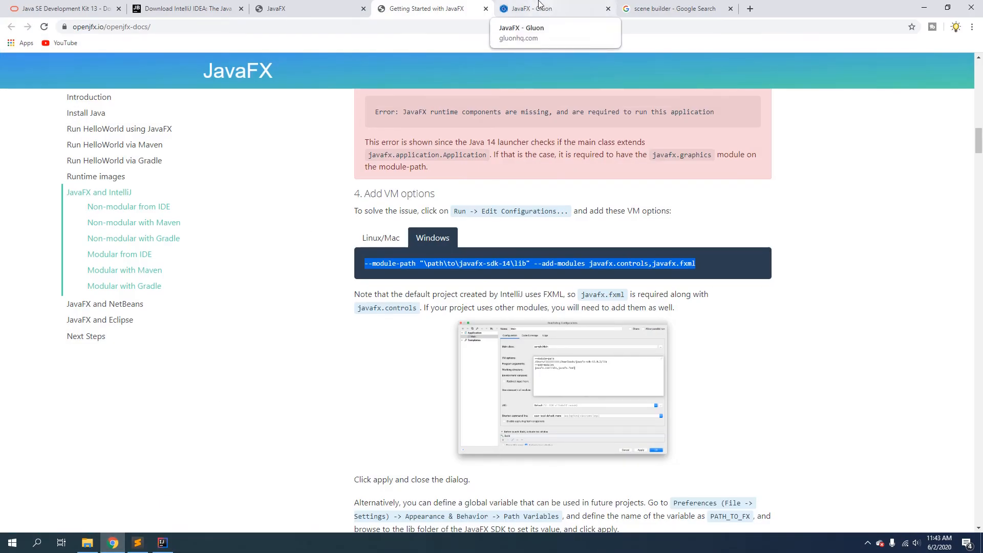
{"action": "left_click", "coordinate": [673, 8]}
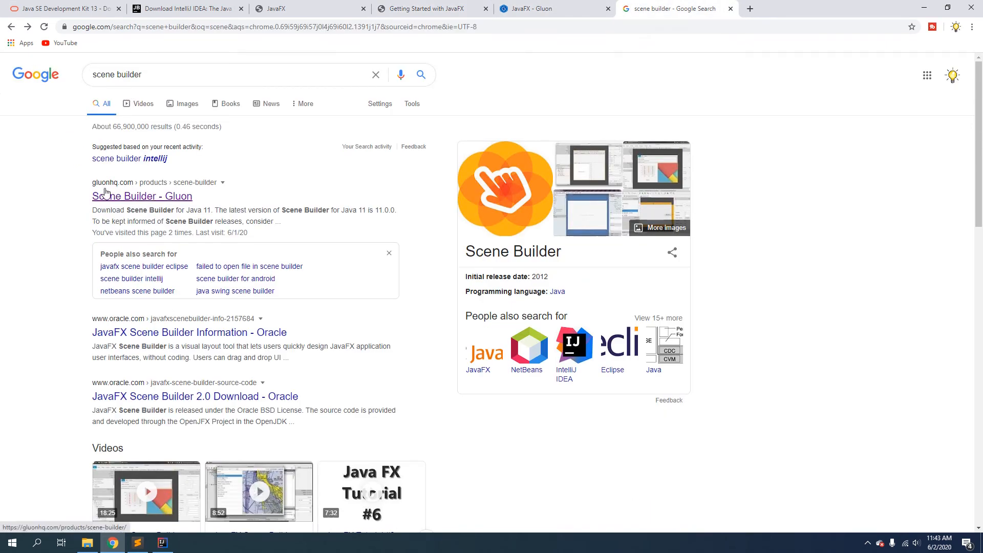
{"action": "left_click", "coordinate": [142, 196]}
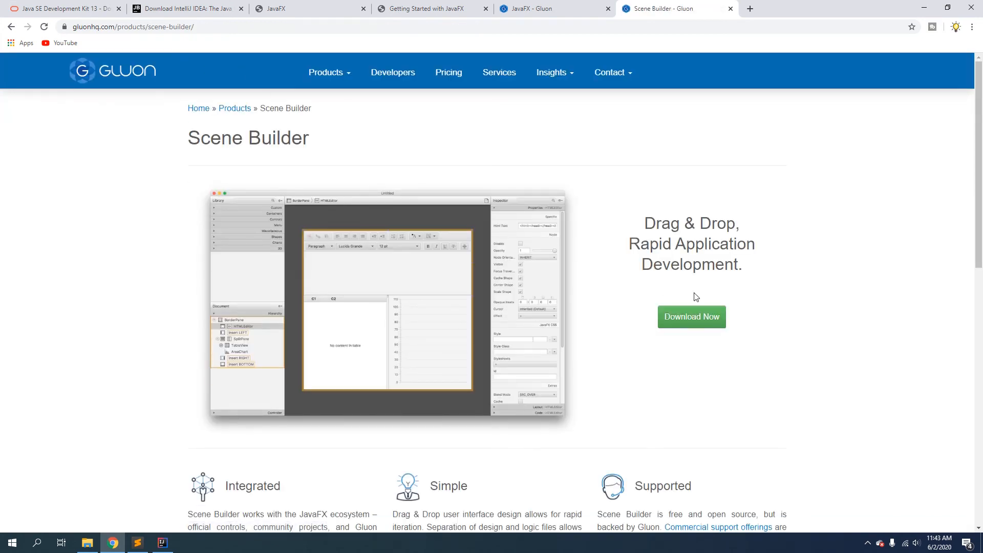
{"action": "scroll", "scroll_direction": "down", "scroll_amount": 3}
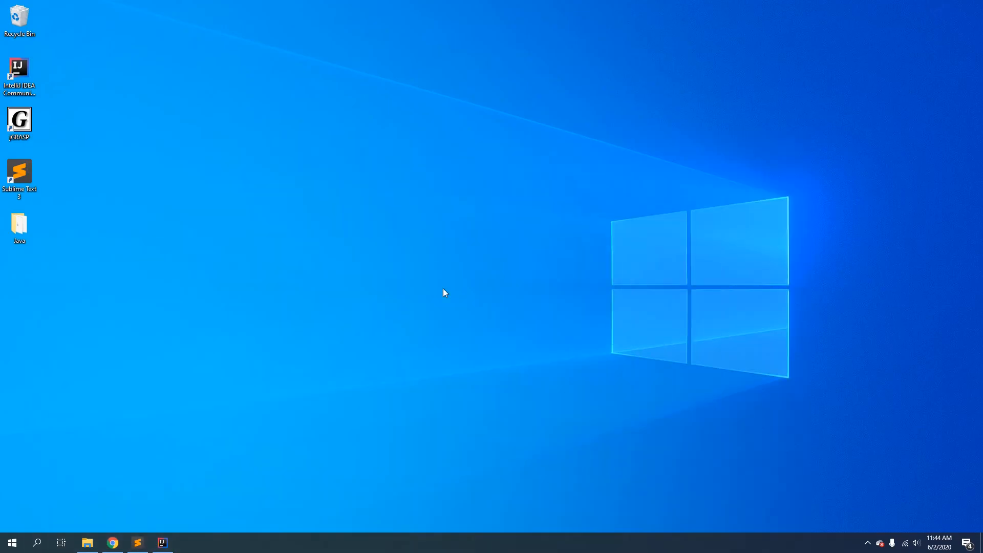
Run the SceneBuilder-11.0.0 installer from the Java folder and finish the setup wizard.
{"action": "left_click", "coordinate": [87, 542]}
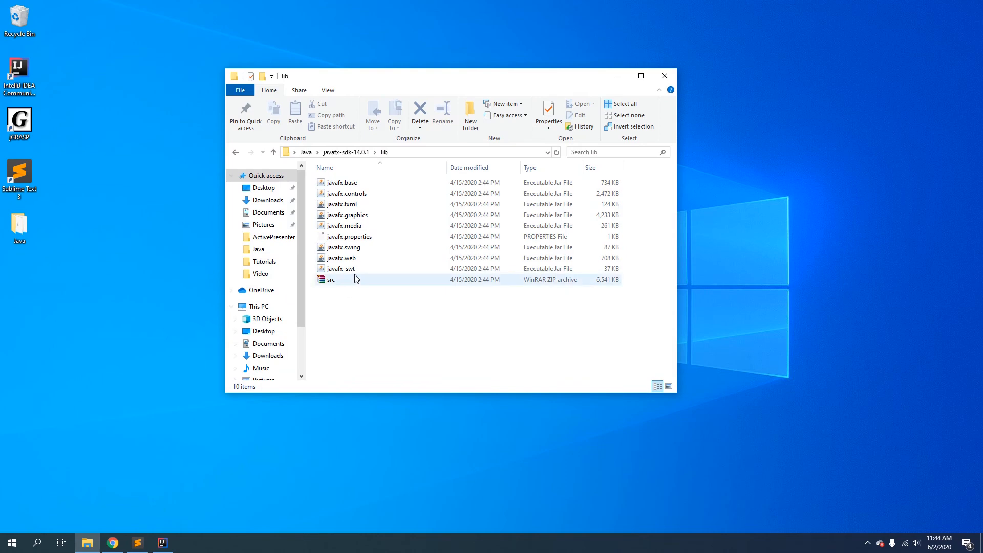
{"action": "left_click", "coordinate": [272, 152]}
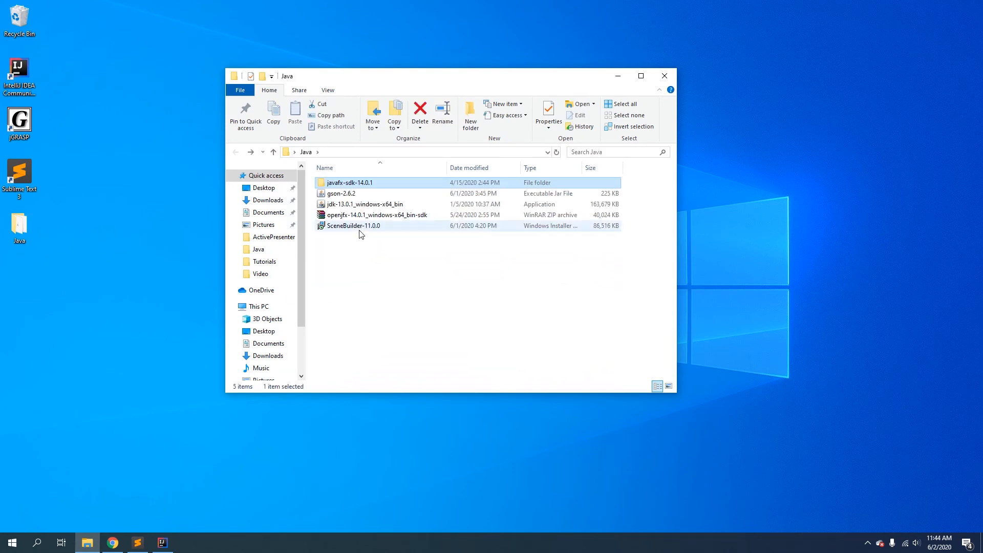
{"action": "double_click", "coordinate": [352, 225]}
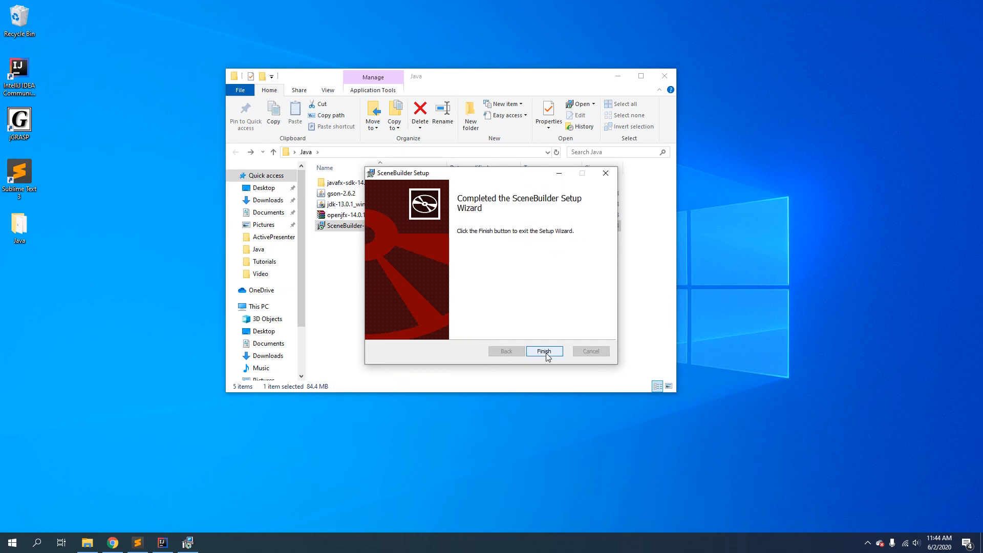
{"action": "left_click", "coordinate": [543, 351]}
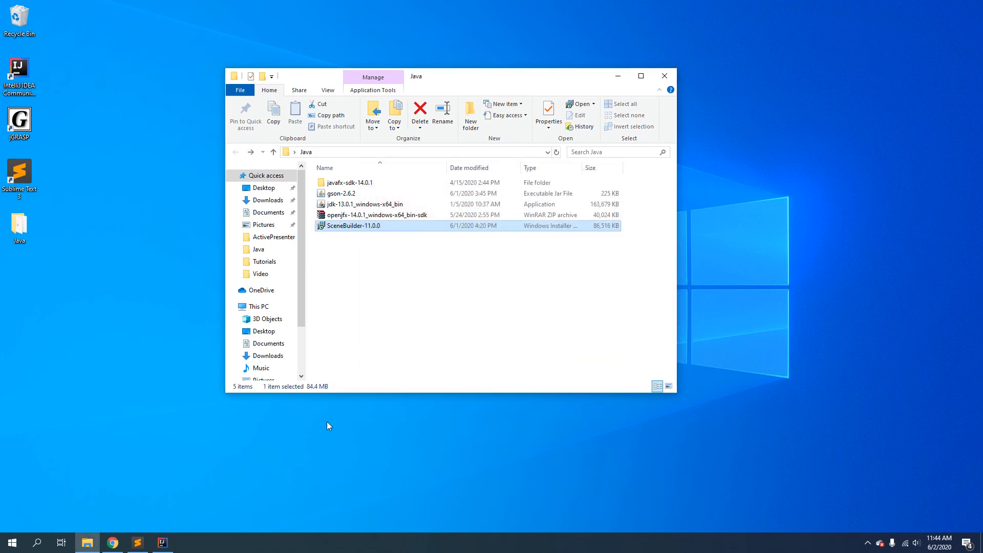
{"action": "left_click", "coordinate": [160, 542]}
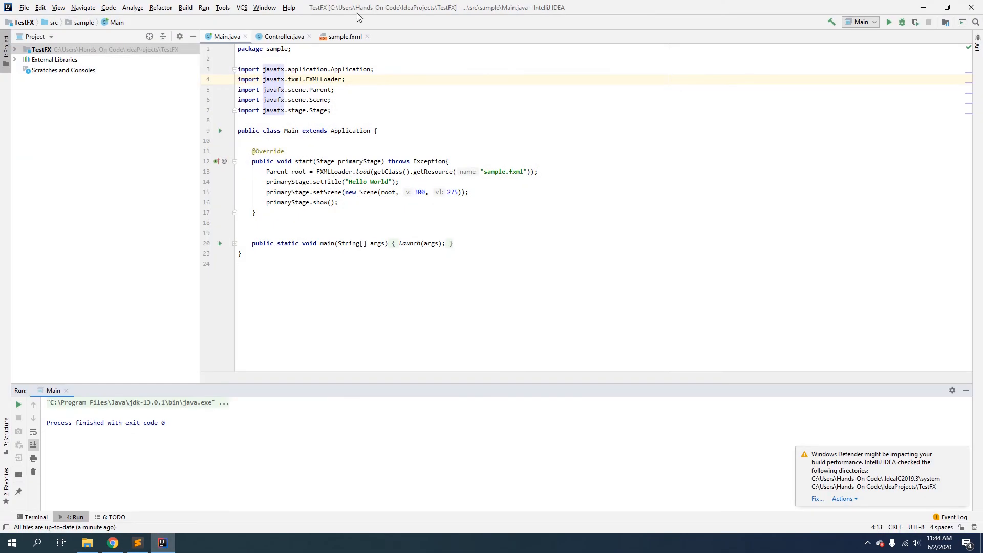
Open sample.fxml in Scene Builder from its editor tab's context menu.
{"action": "left_click", "coordinate": [344, 36]}
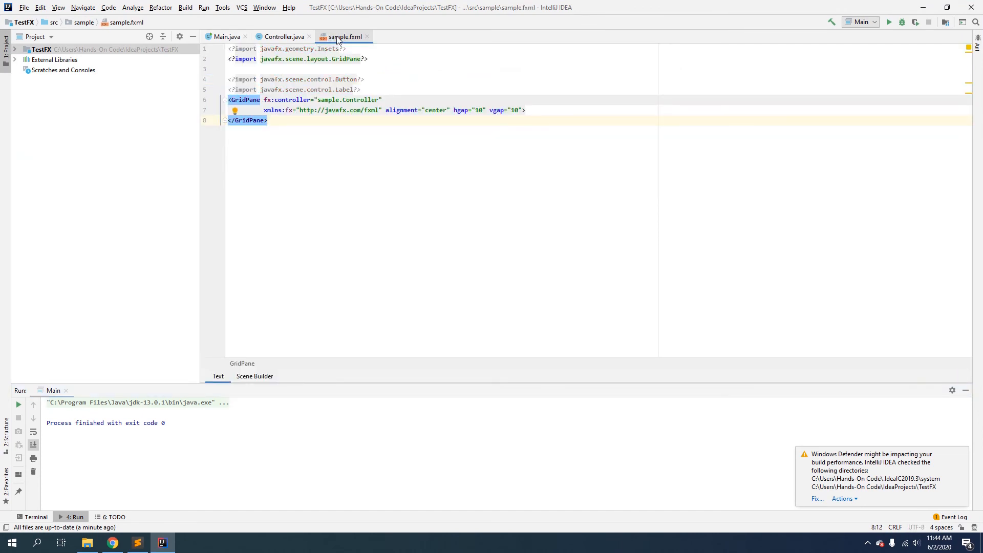
{"action": "right_click", "coordinate": [341, 37]}
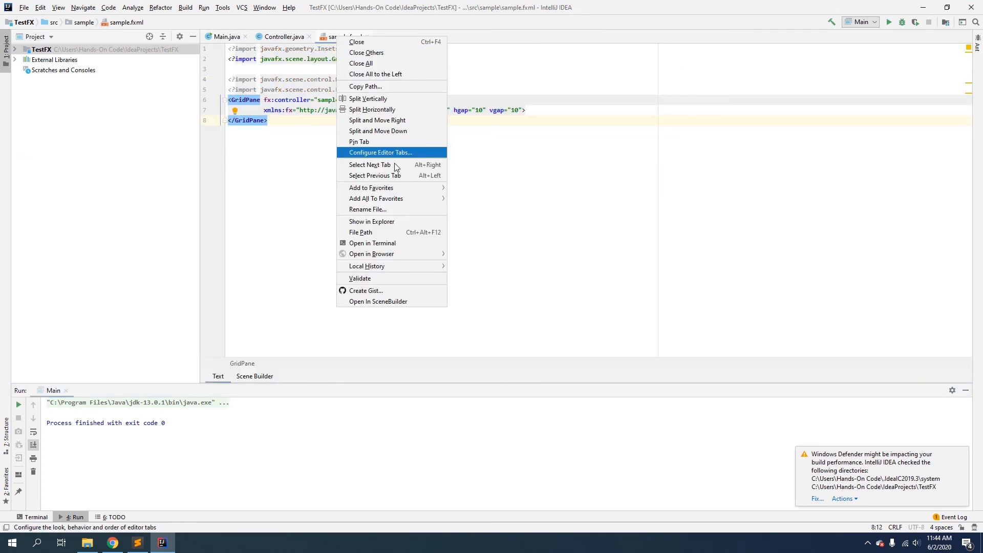
{"action": "mouse_move", "coordinate": [377, 301]}
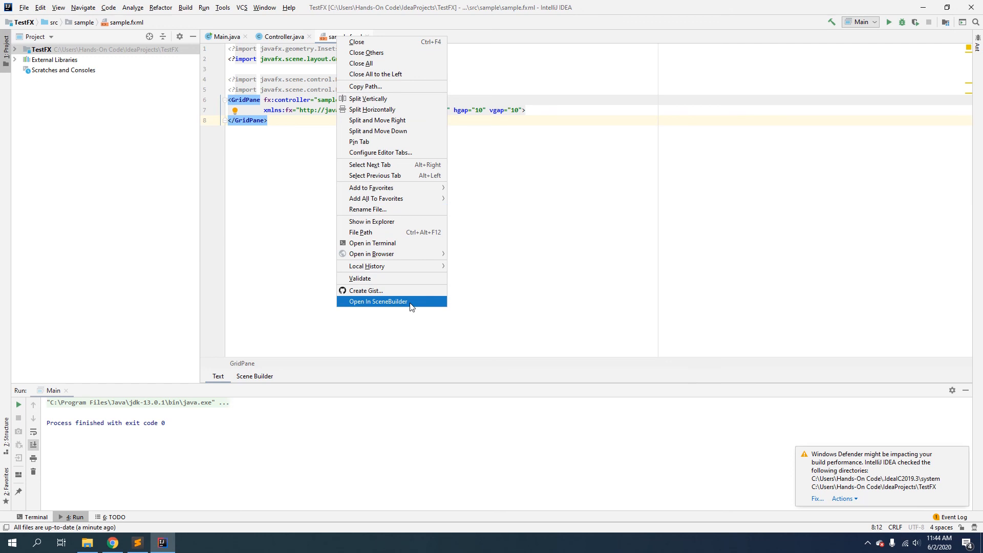
{"action": "left_click", "coordinate": [376, 301]}
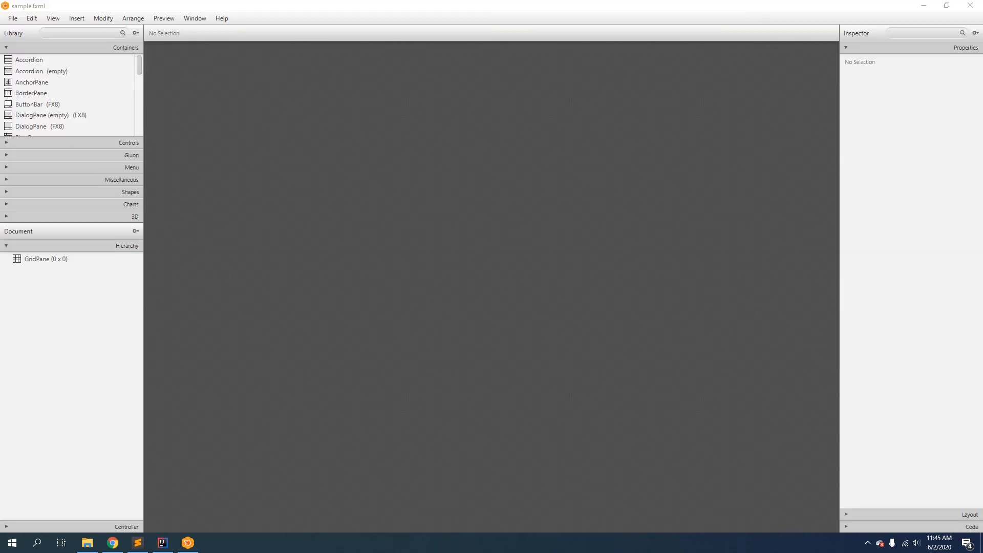
{"action": "mouse_move", "coordinate": [403, 262]}
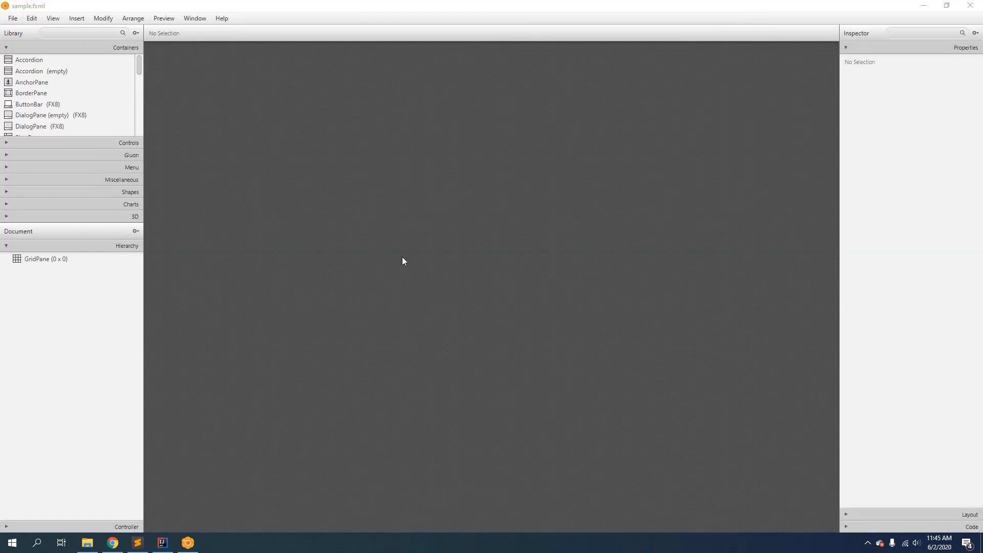
{"action": "mouse_move", "coordinate": [149, 92]}
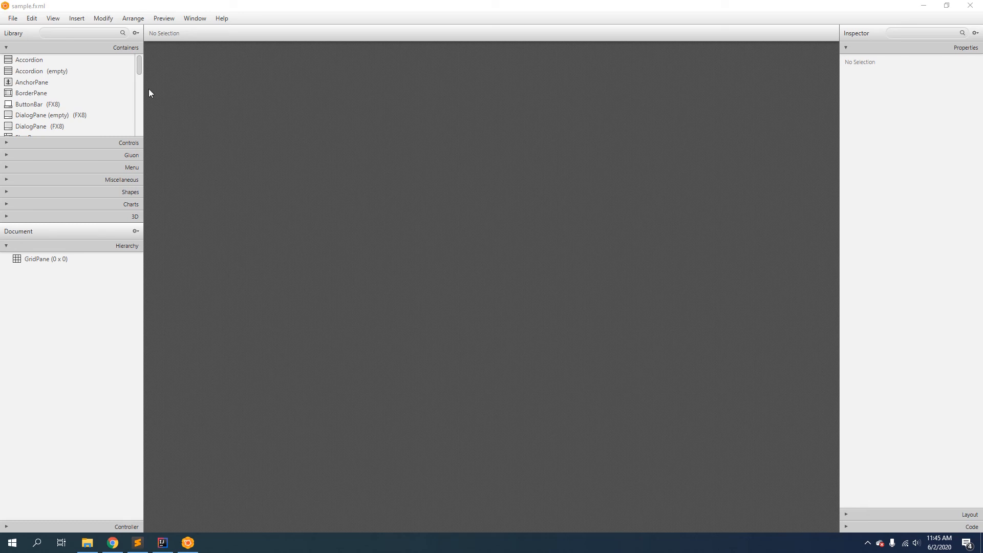
{"action": "mouse_move", "coordinate": [232, 229]}
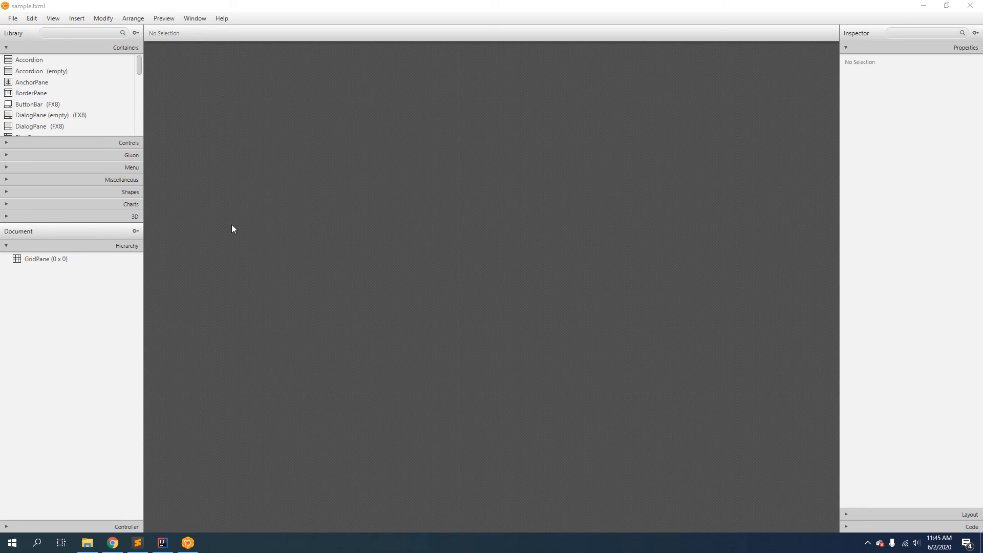
{"action": "mouse_move", "coordinate": [163, 502]}
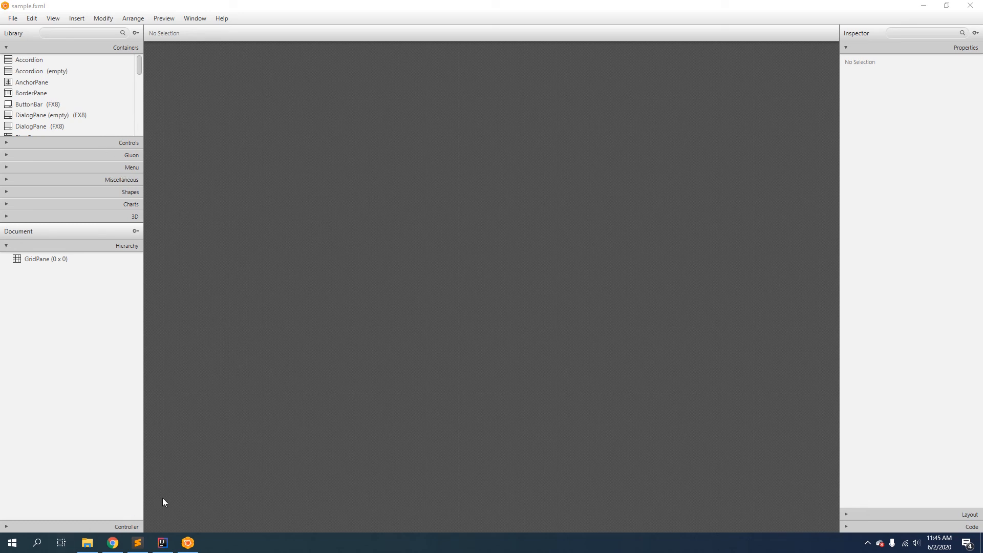
{"action": "mouse_move", "coordinate": [257, 141]}
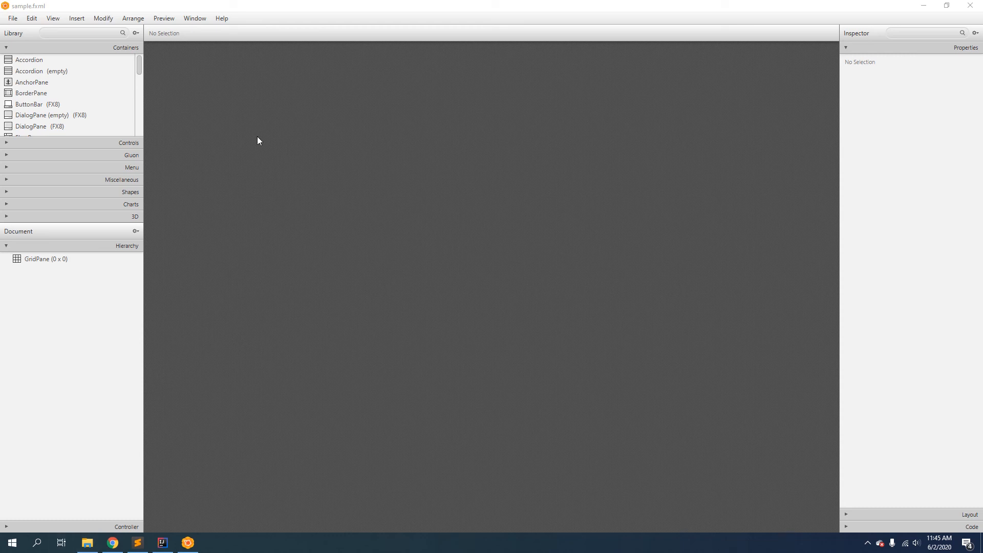
{"action": "mouse_move", "coordinate": [285, 294]}
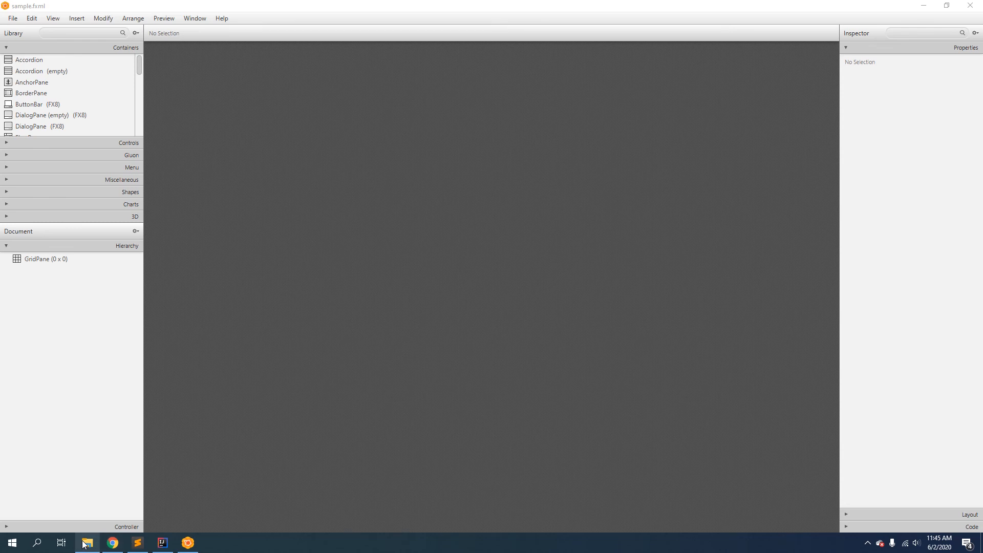
Browse This PC > Windows (C:) > Program Files > SceneBuilder and select SceneBuilder.exe.
{"action": "left_click", "coordinate": [87, 542]}
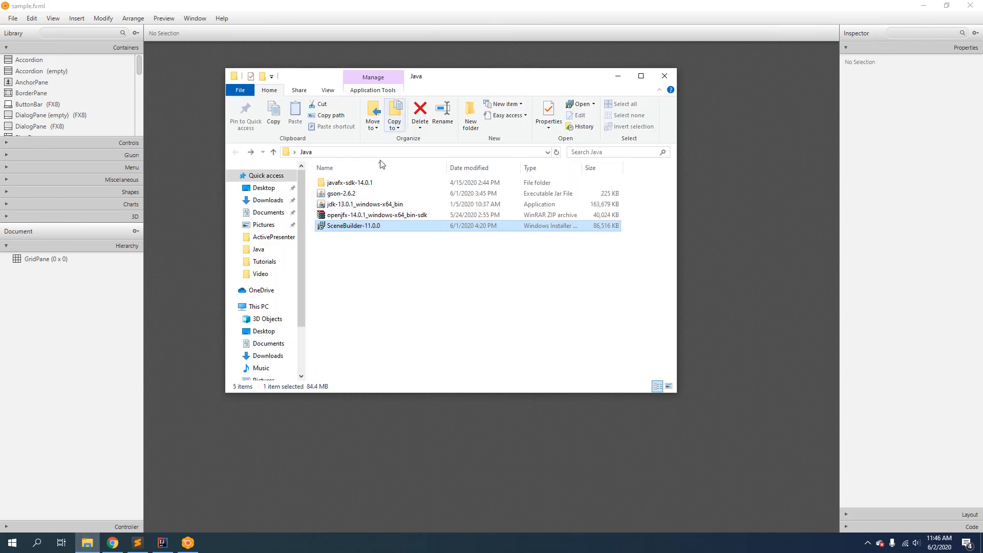
{"action": "left_click", "coordinate": [257, 306]}
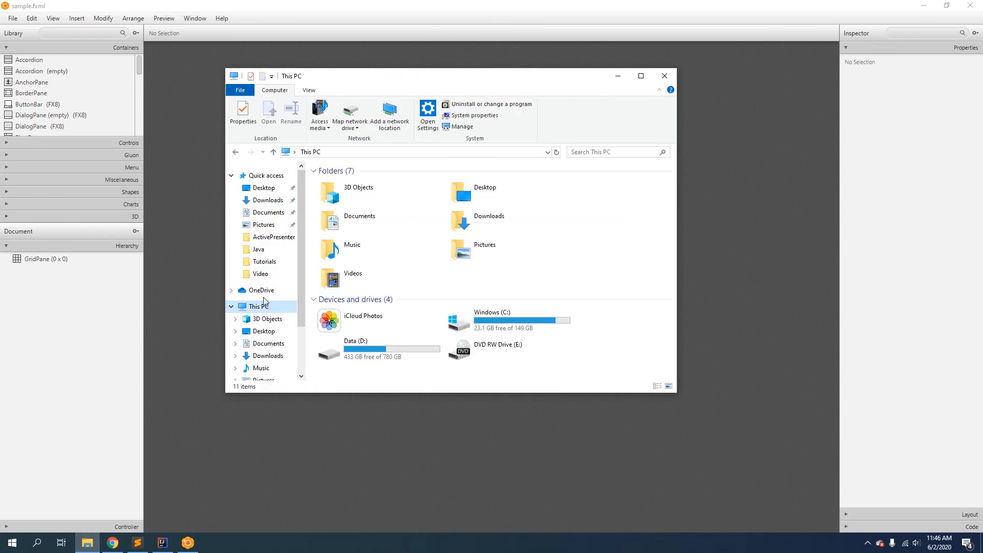
{"action": "left_click", "coordinate": [508, 320]}
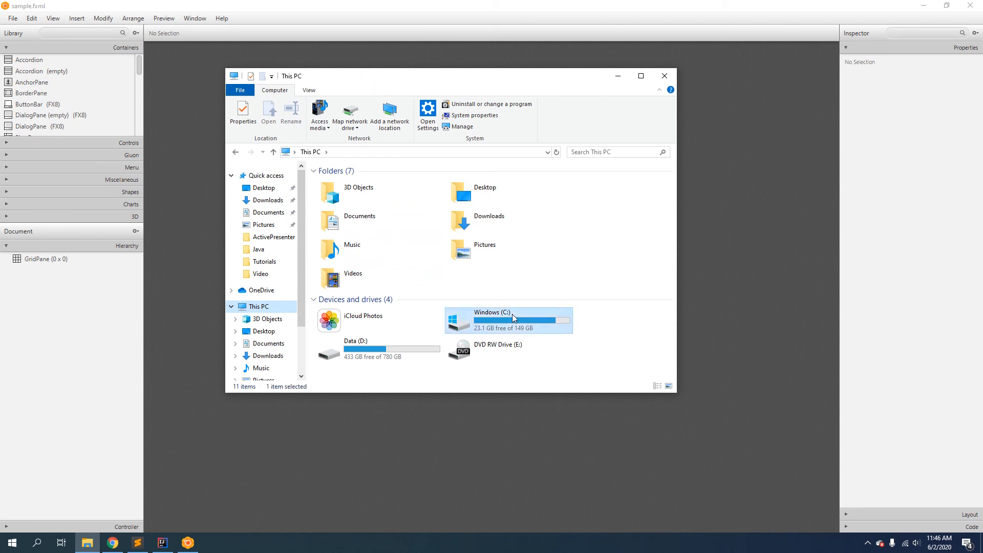
{"action": "double_click", "coordinate": [509, 320]}
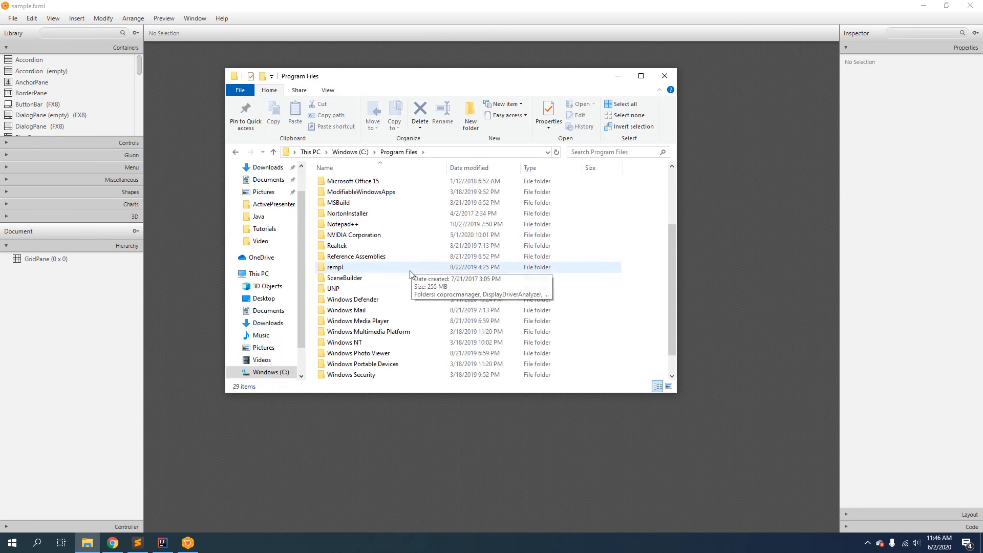
{"action": "double_click", "coordinate": [344, 277]}
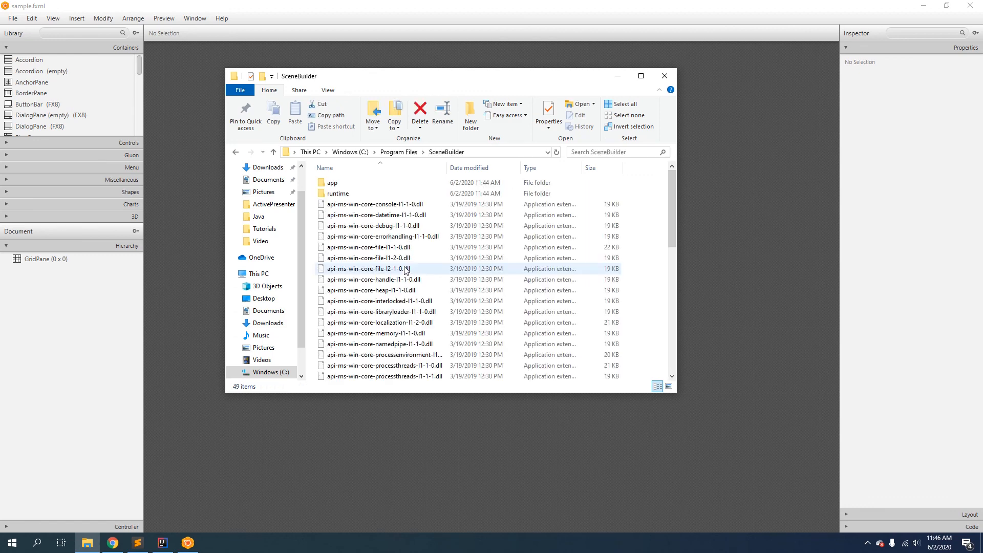
{"action": "scroll", "scroll_direction": "down", "scroll_amount": 3}
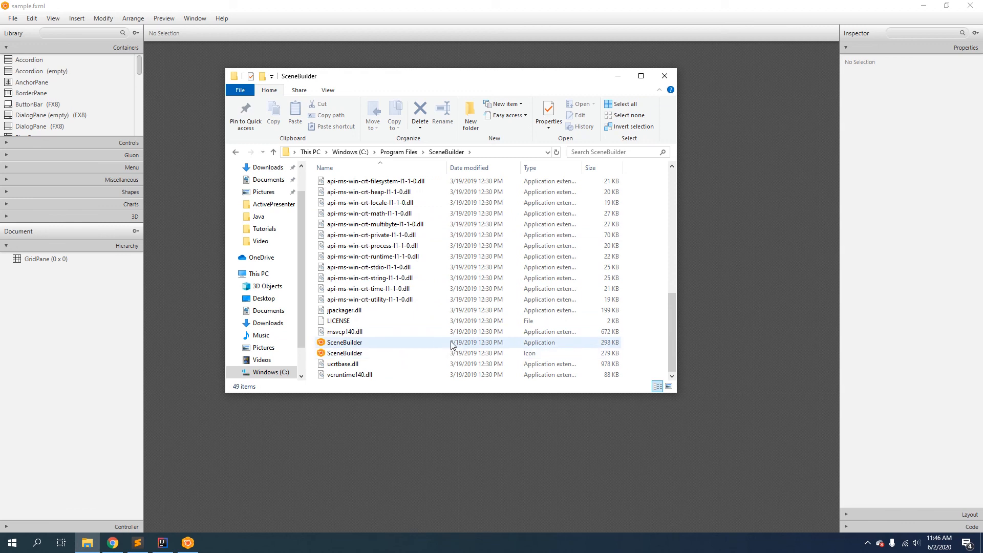
{"action": "left_click", "coordinate": [344, 343]}
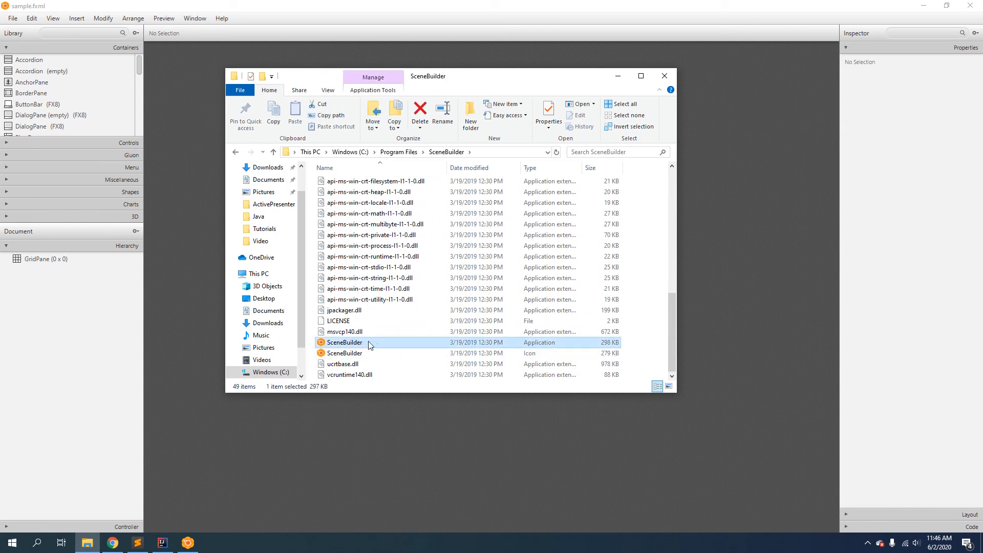
{"action": "mouse_move", "coordinate": [456, 338]}
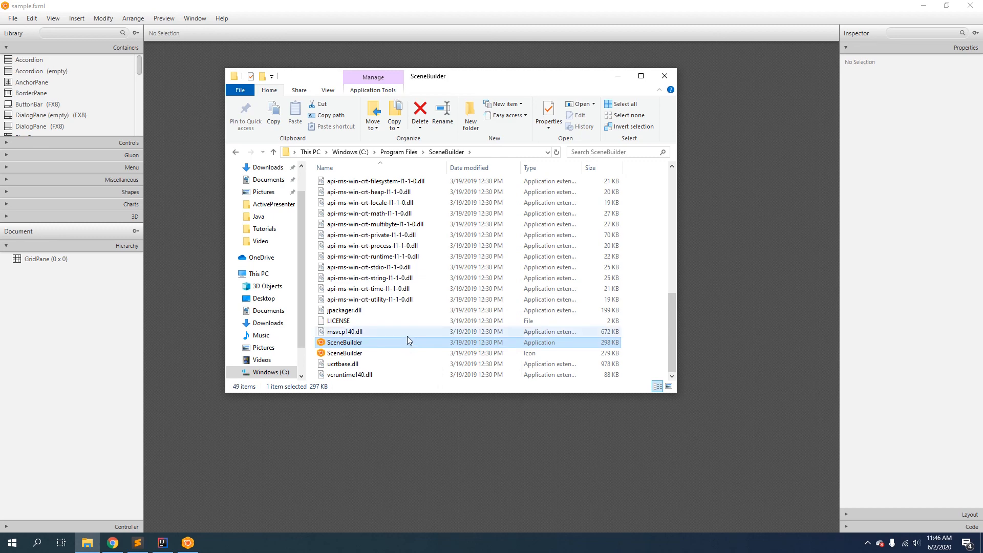
{"action": "mouse_move", "coordinate": [360, 338]}
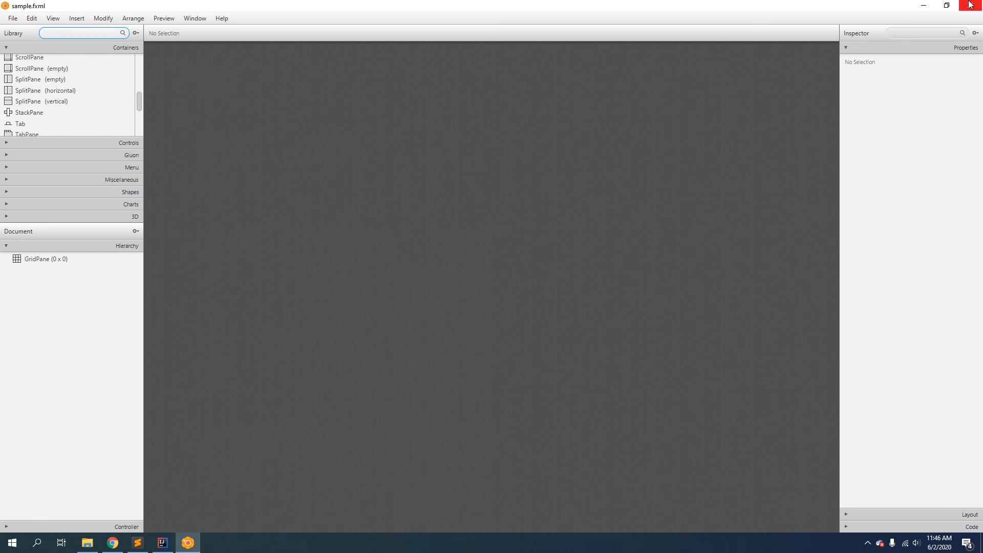
Close the Scene Builder window, bringing IntelliJ's Main.java back to front.
{"action": "left_click", "coordinate": [161, 542]}
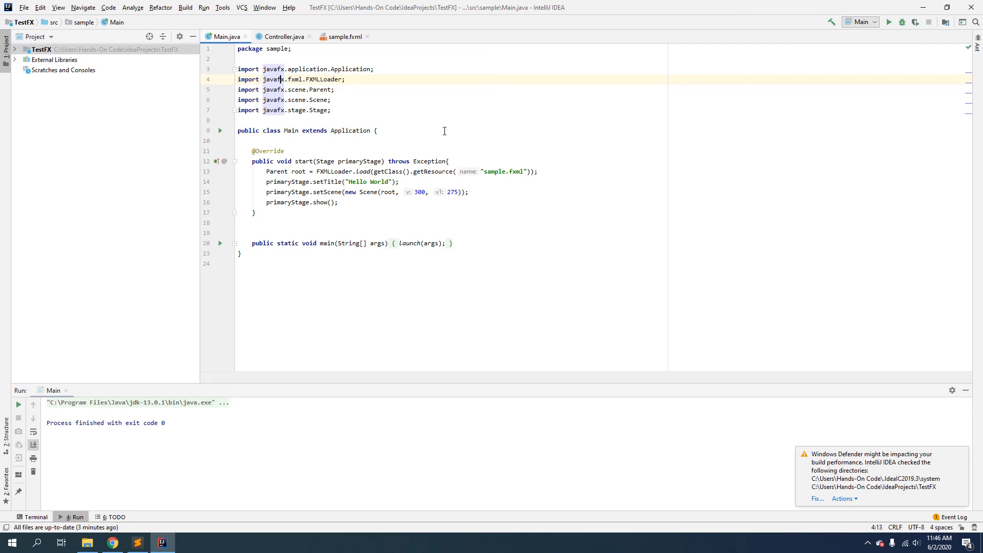
{"action": "mouse_move", "coordinate": [483, 128]}
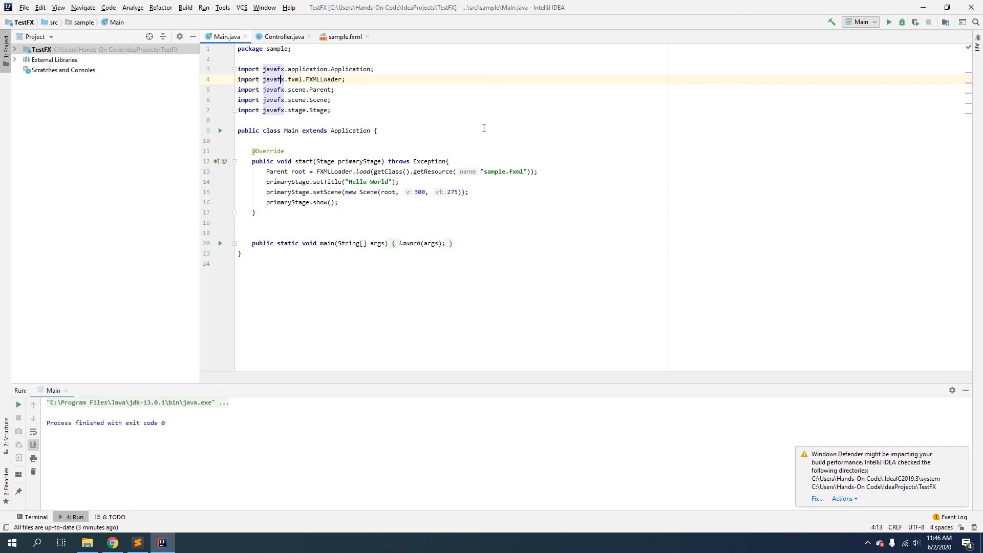
{"action": "mouse_move", "coordinate": [435, 148]}
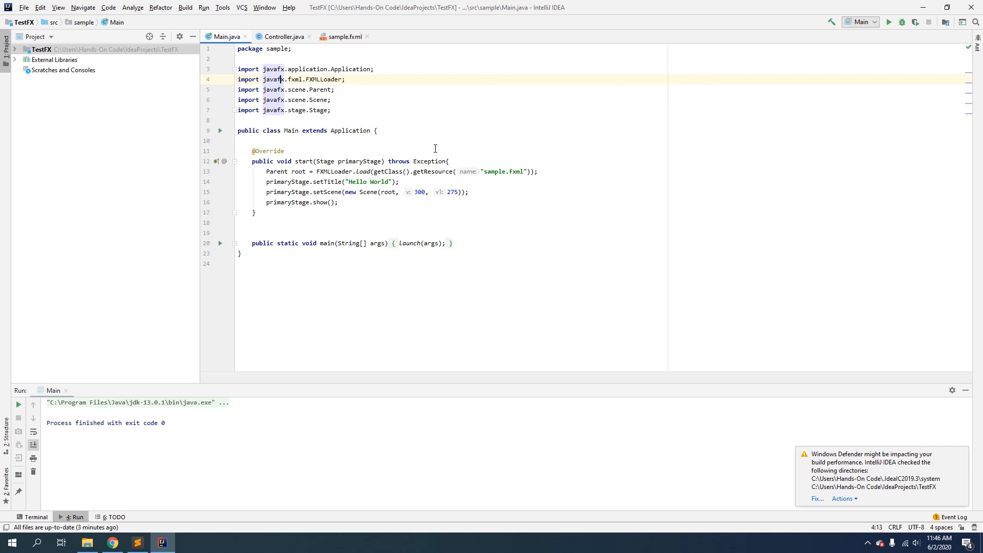